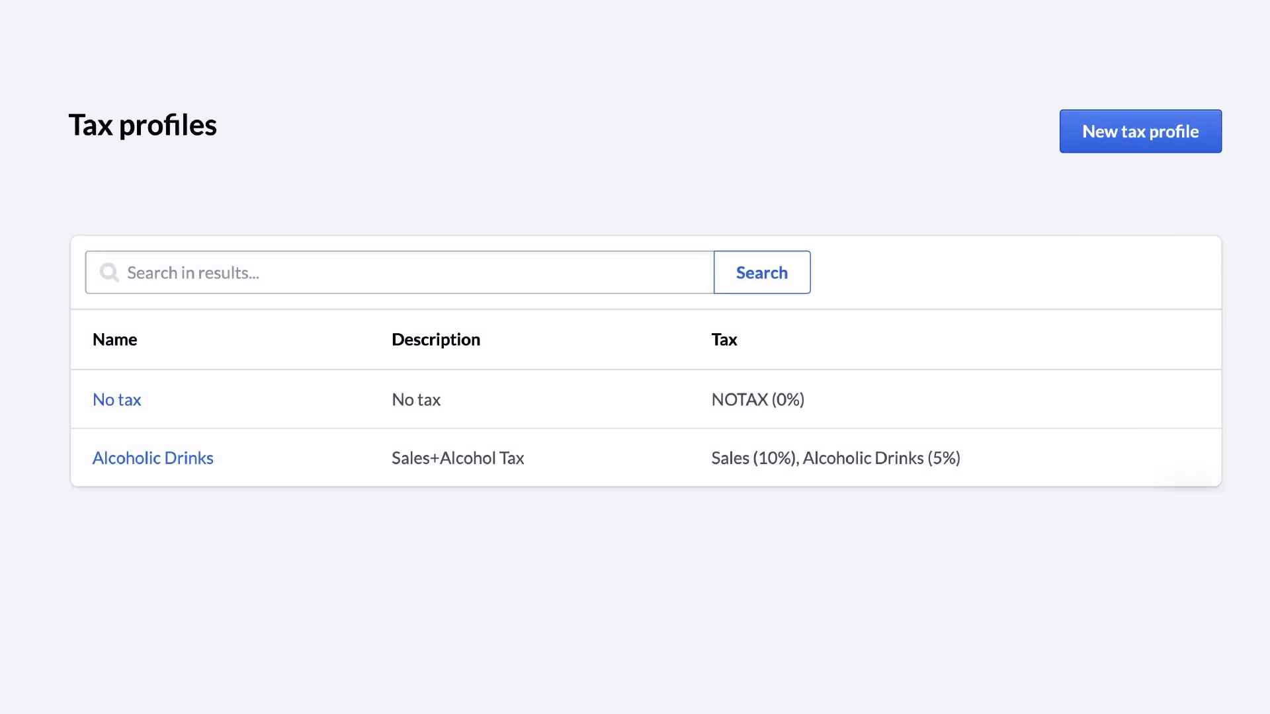
# Return from the Tax profiles overview to the Home sales dashboard.
pyautogui.click(152, 458)
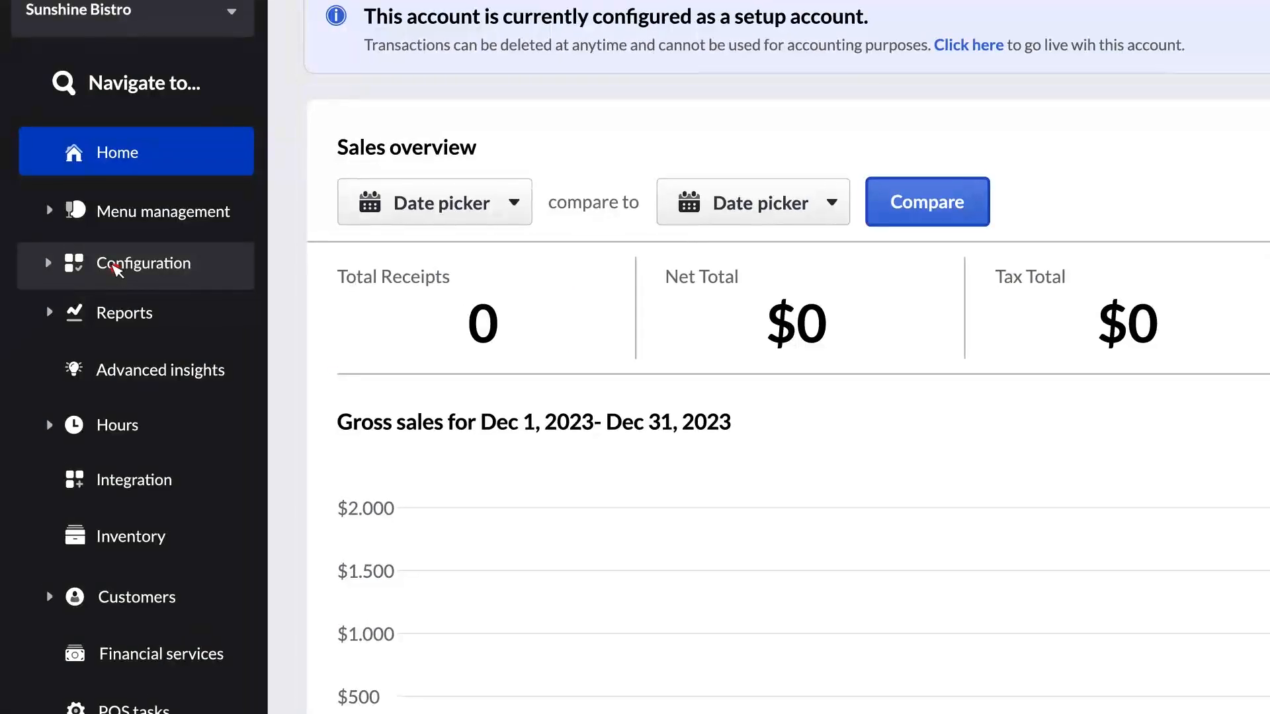
# Reach Configuration > Settings > Taxes and start a blank Add a new tax form.
pyautogui.click(144, 264)
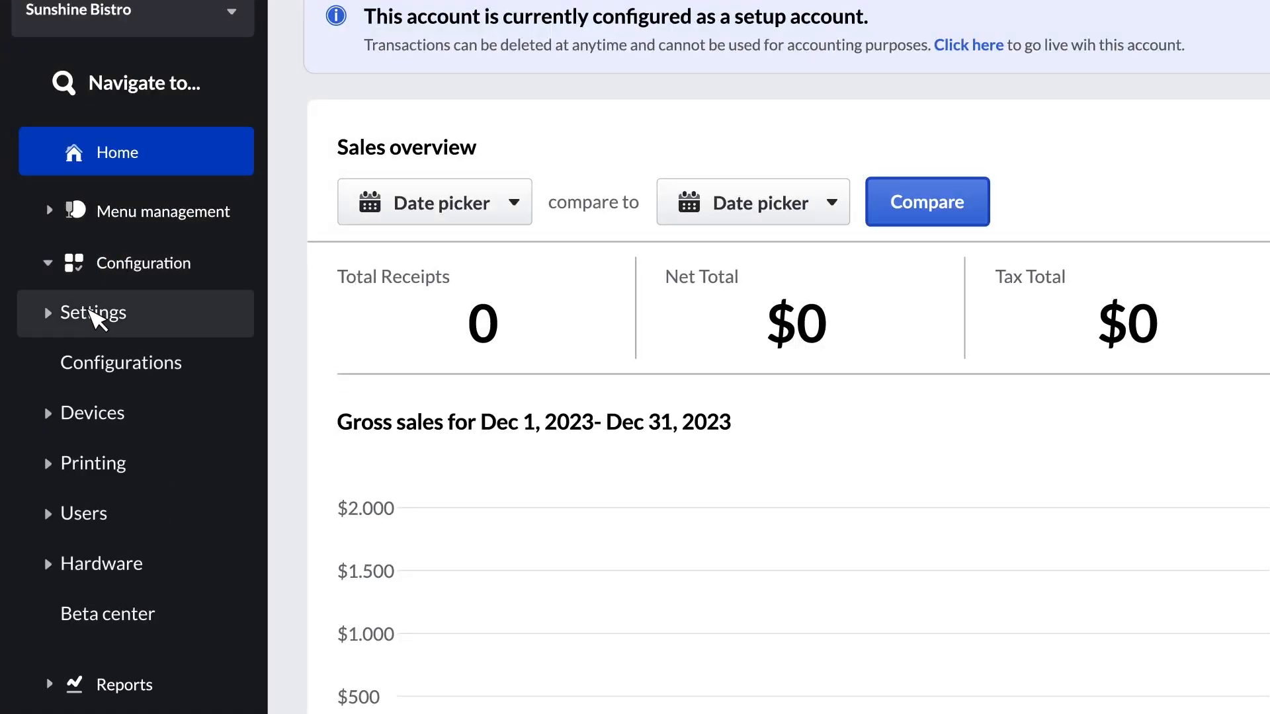
pyautogui.click(93, 314)
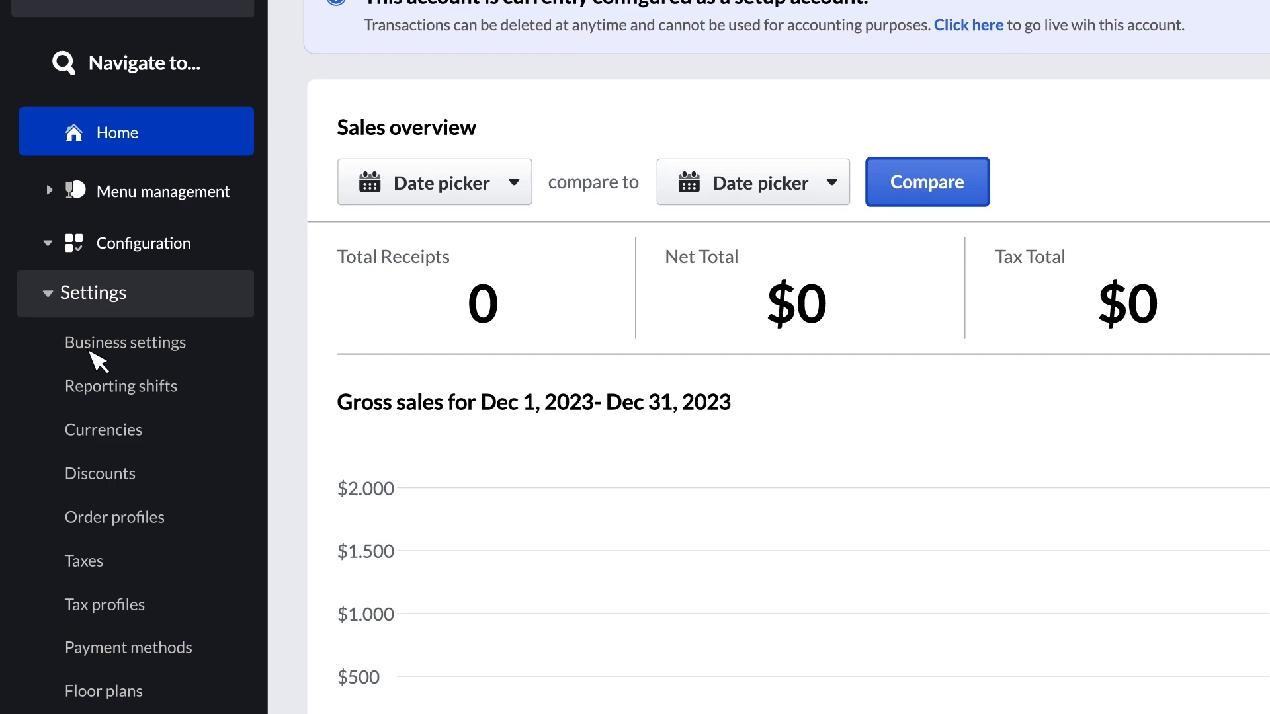
pyautogui.click(82, 561)
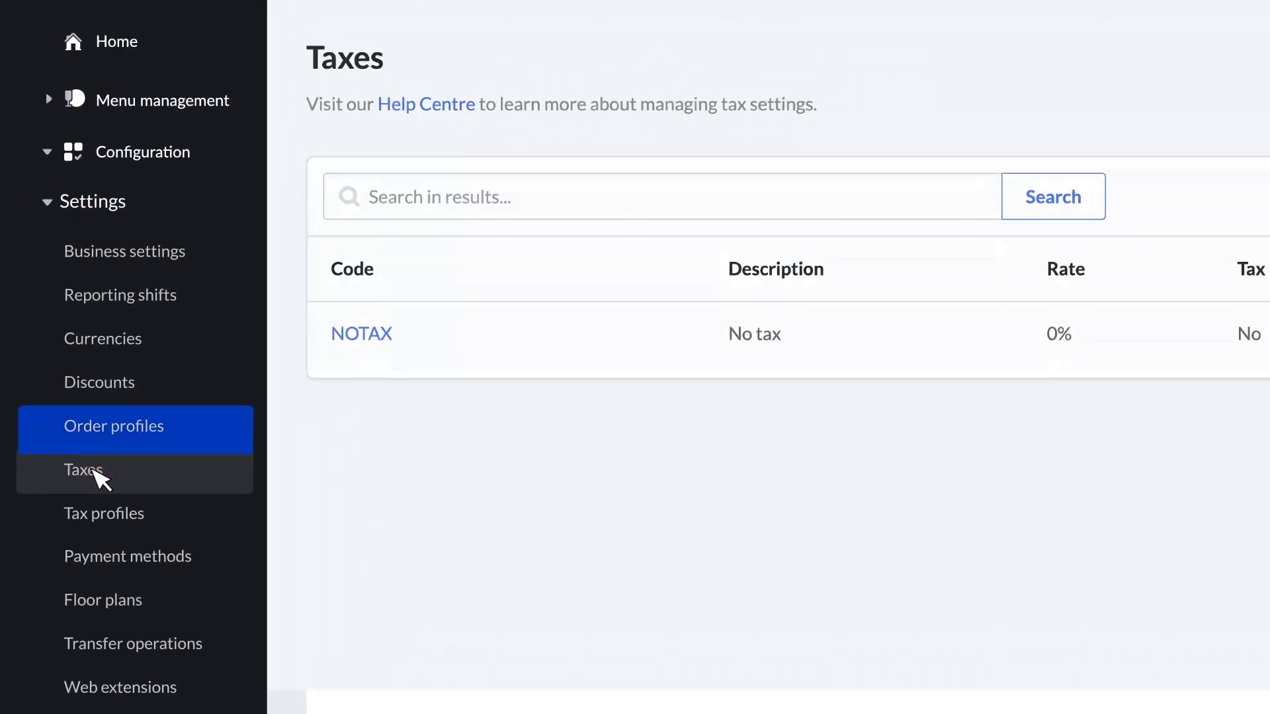
pyautogui.click(83, 471)
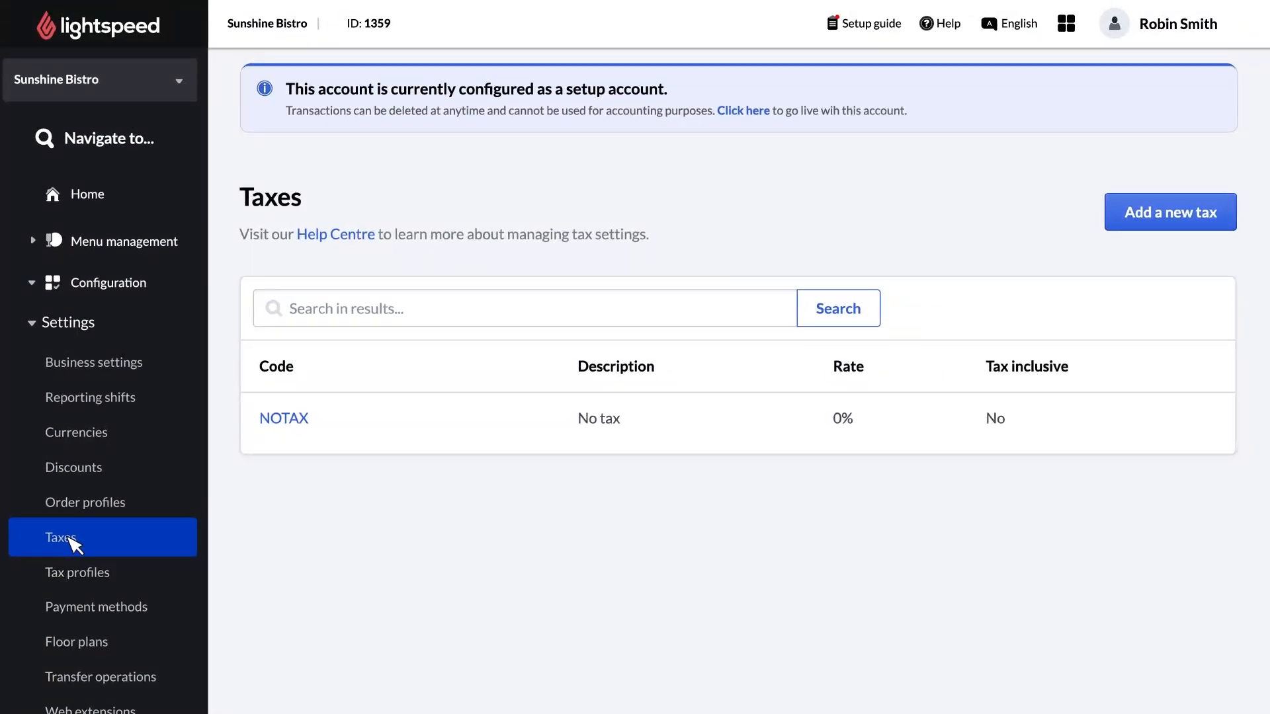
pyautogui.moveTo(120, 532)
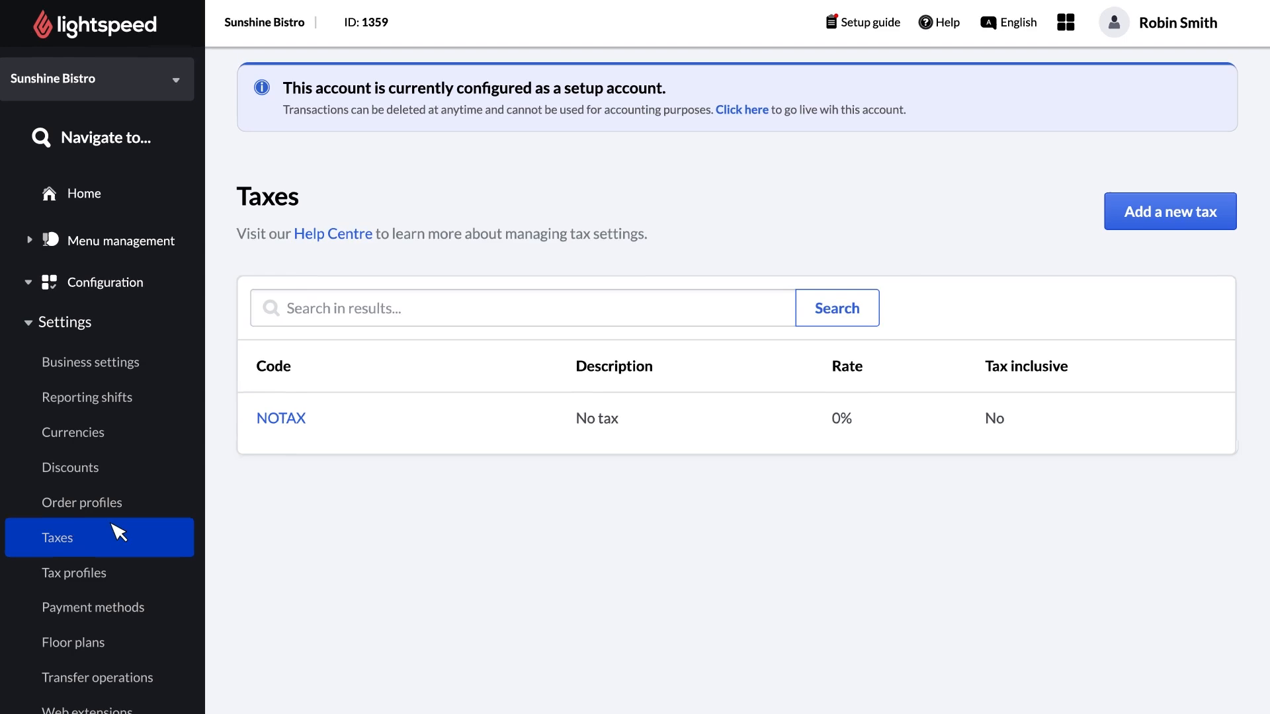
pyautogui.click(1170, 212)
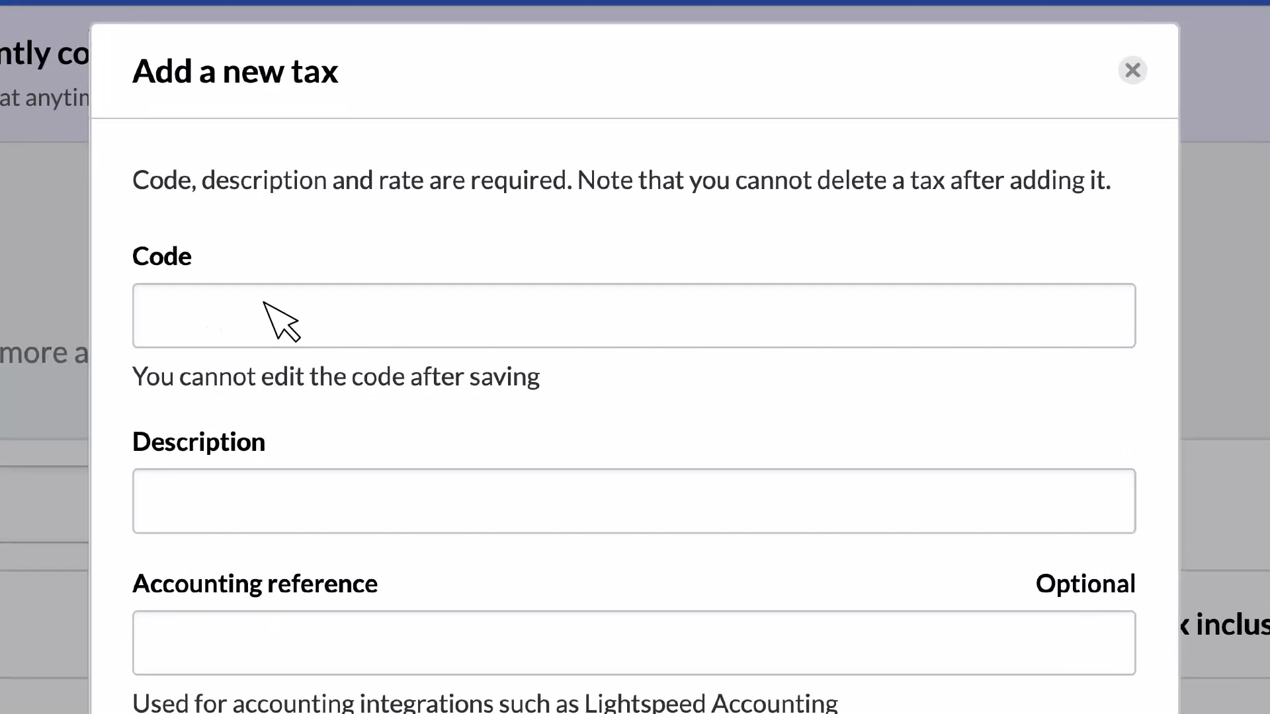
# Save a new tax with code Sales, description General and rate 10%.
pyautogui.write('Sales')
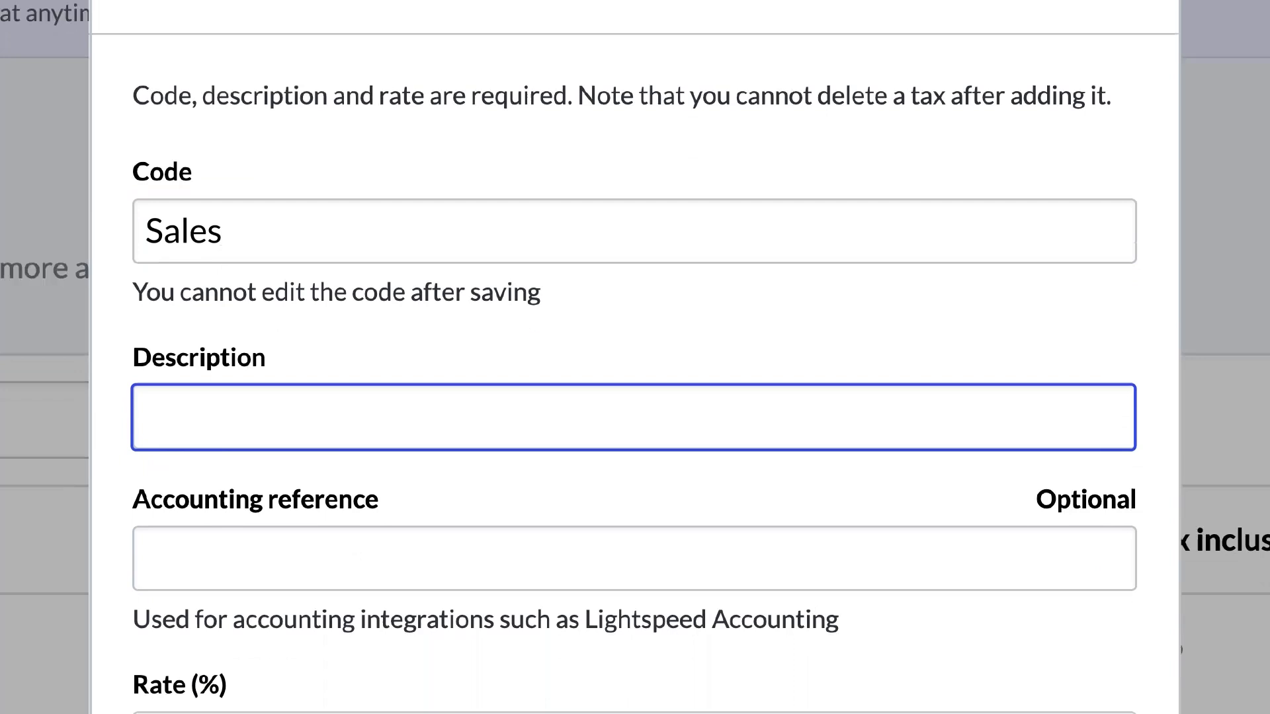
pyautogui.write('General')
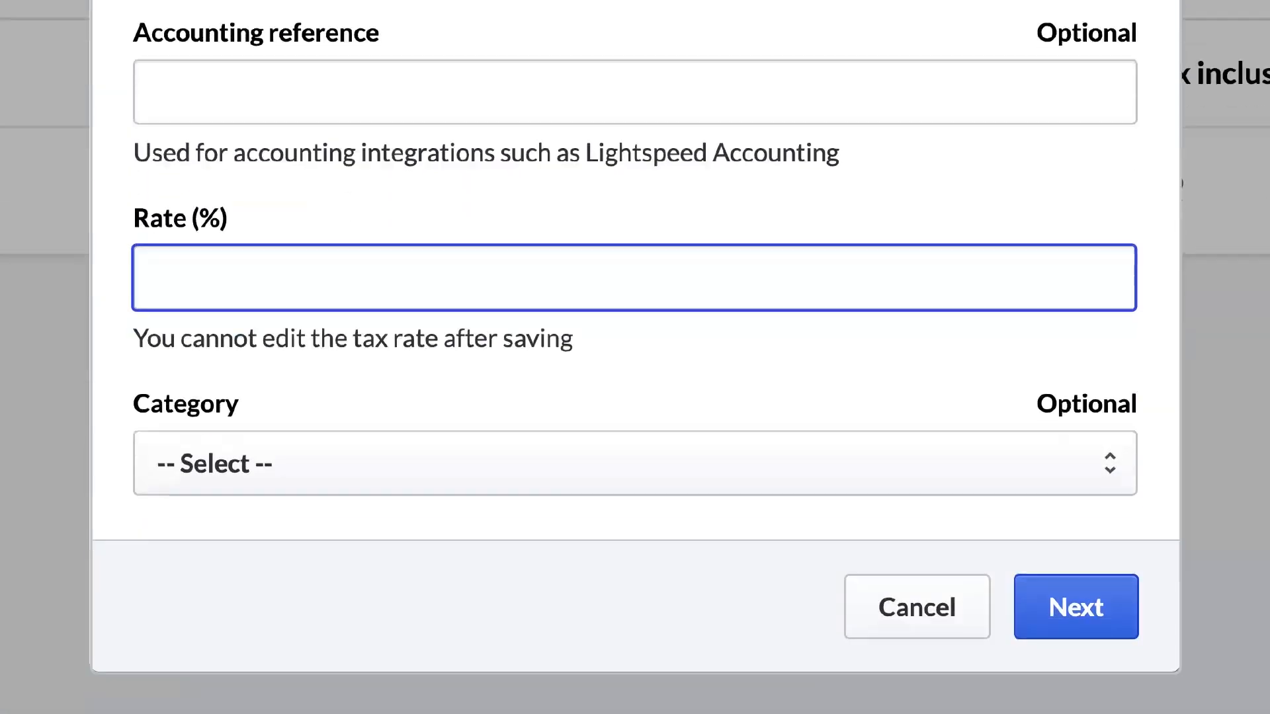
pyautogui.write('10%')
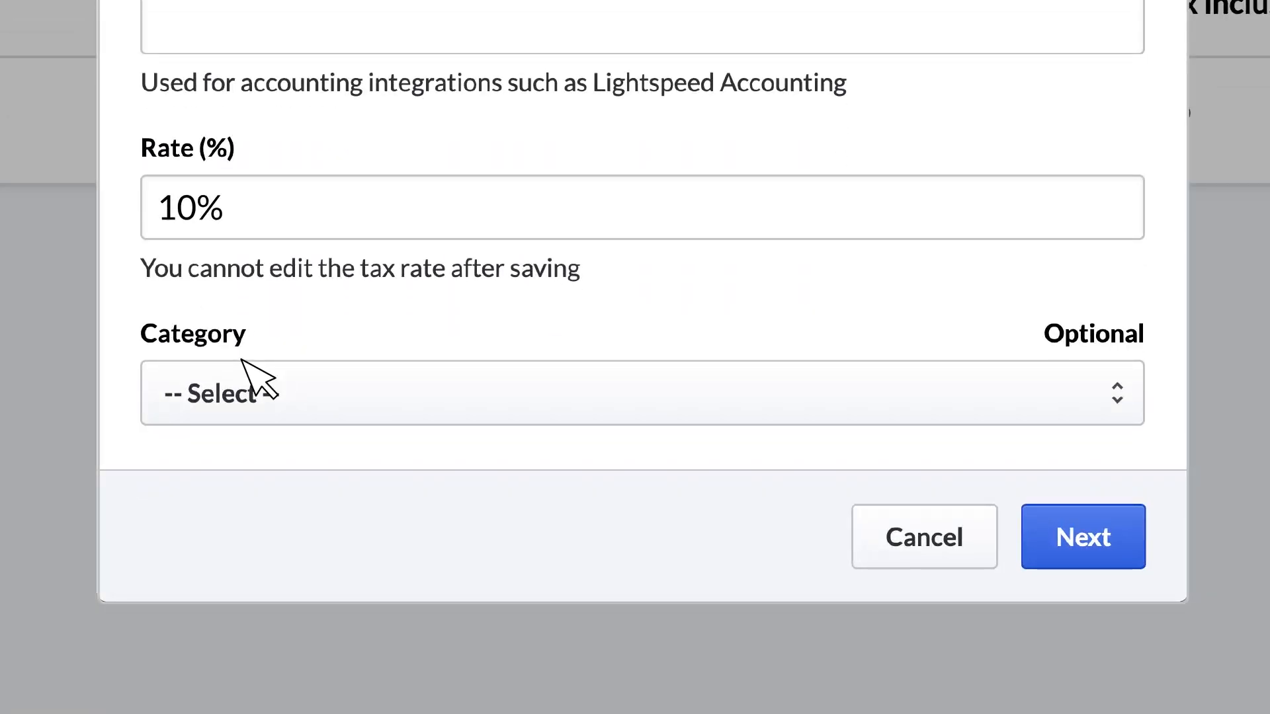
pyautogui.moveTo(980, 527)
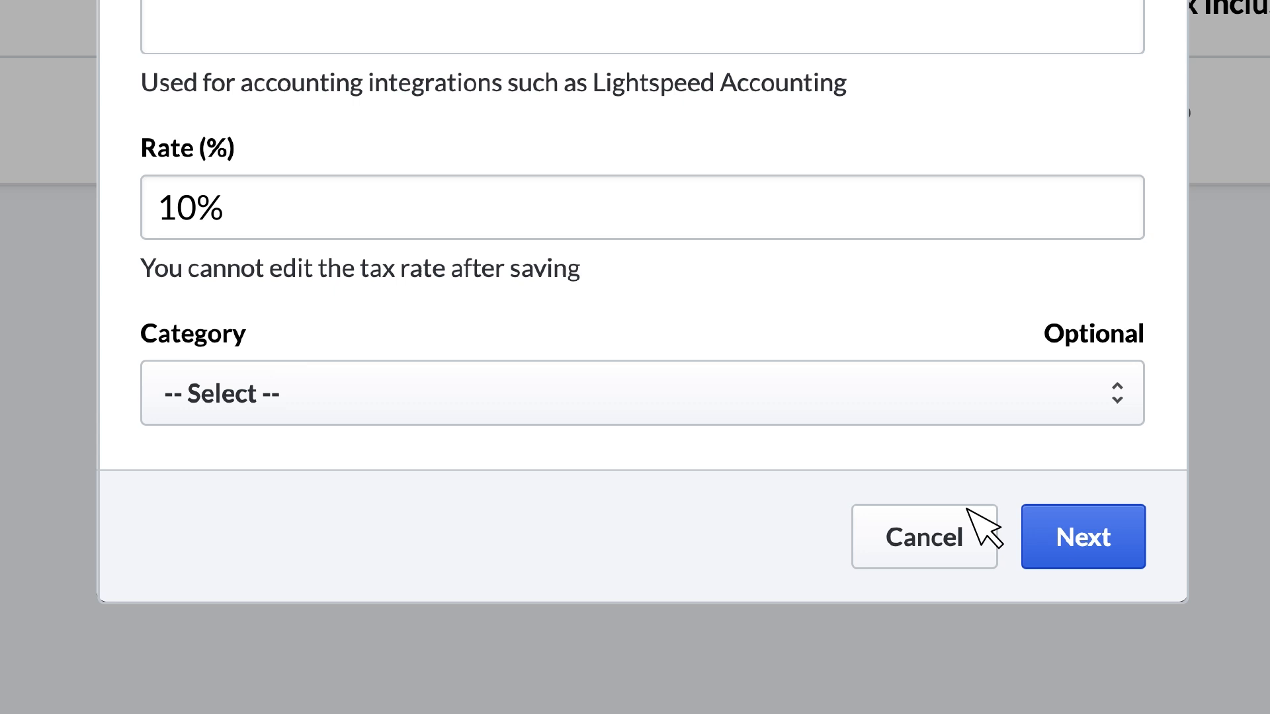
pyautogui.click(1082, 536)
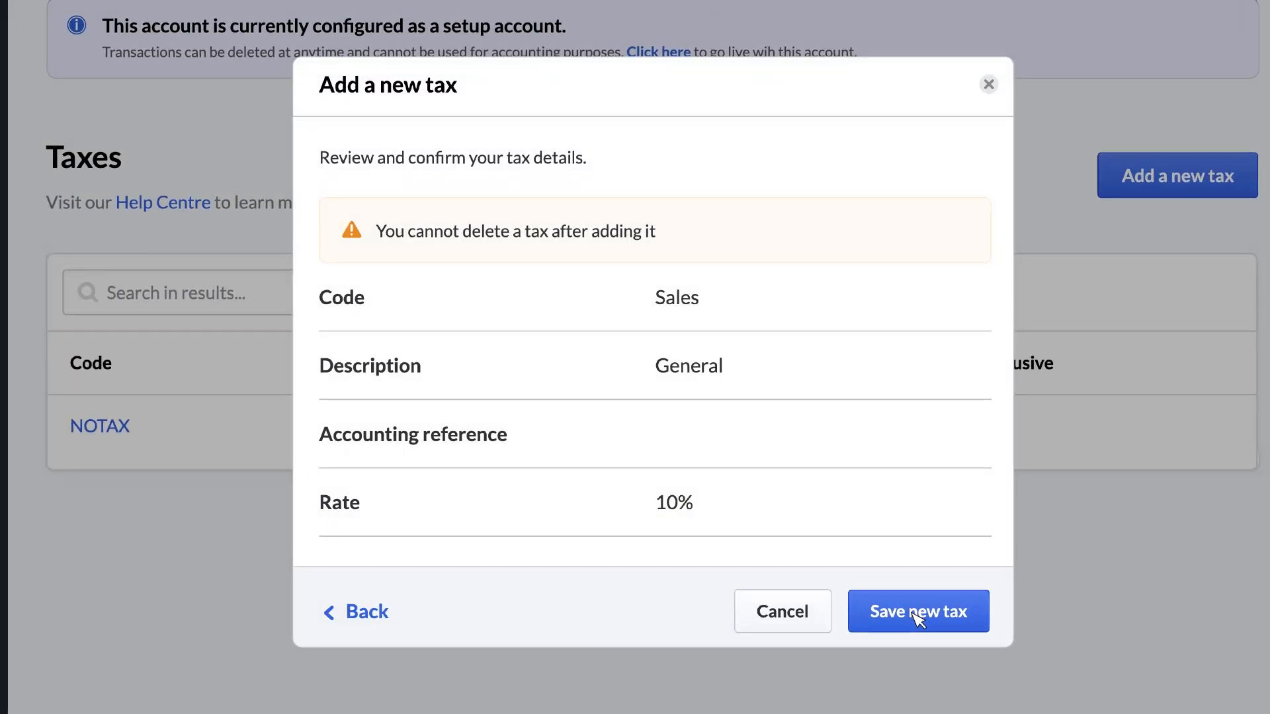
pyautogui.click(919, 611)
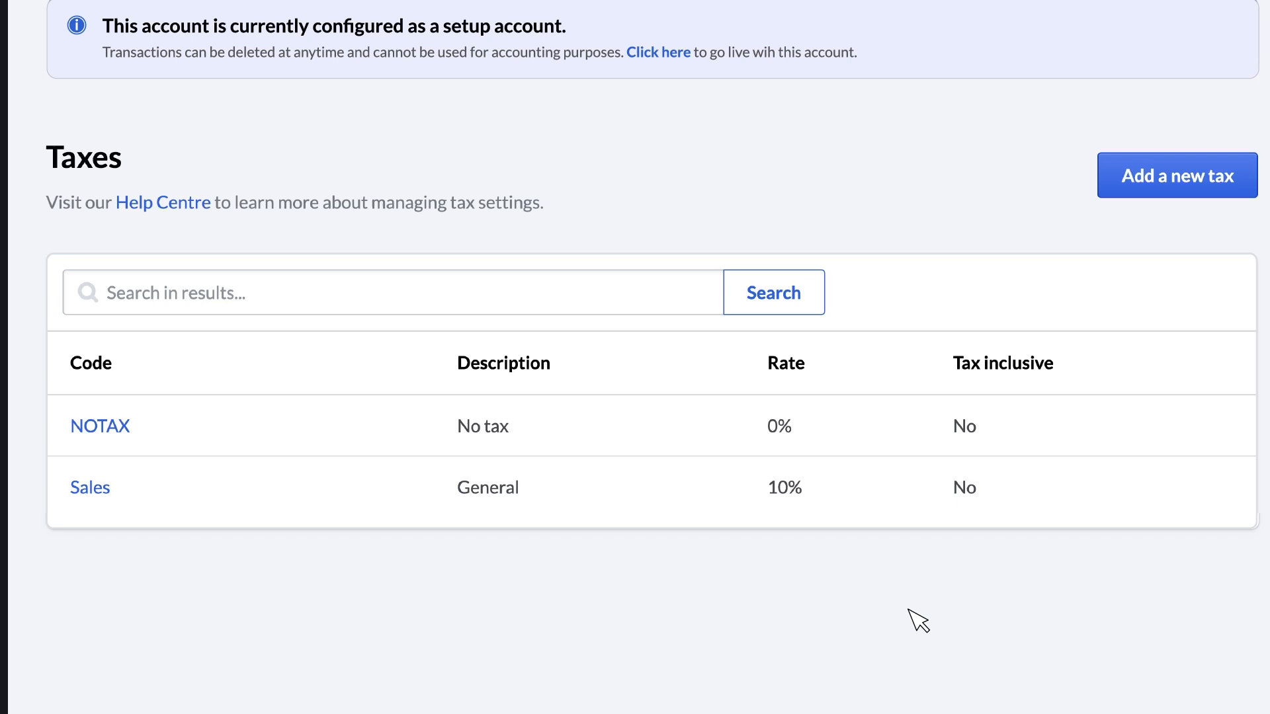
pyautogui.moveTo(1130, 267)
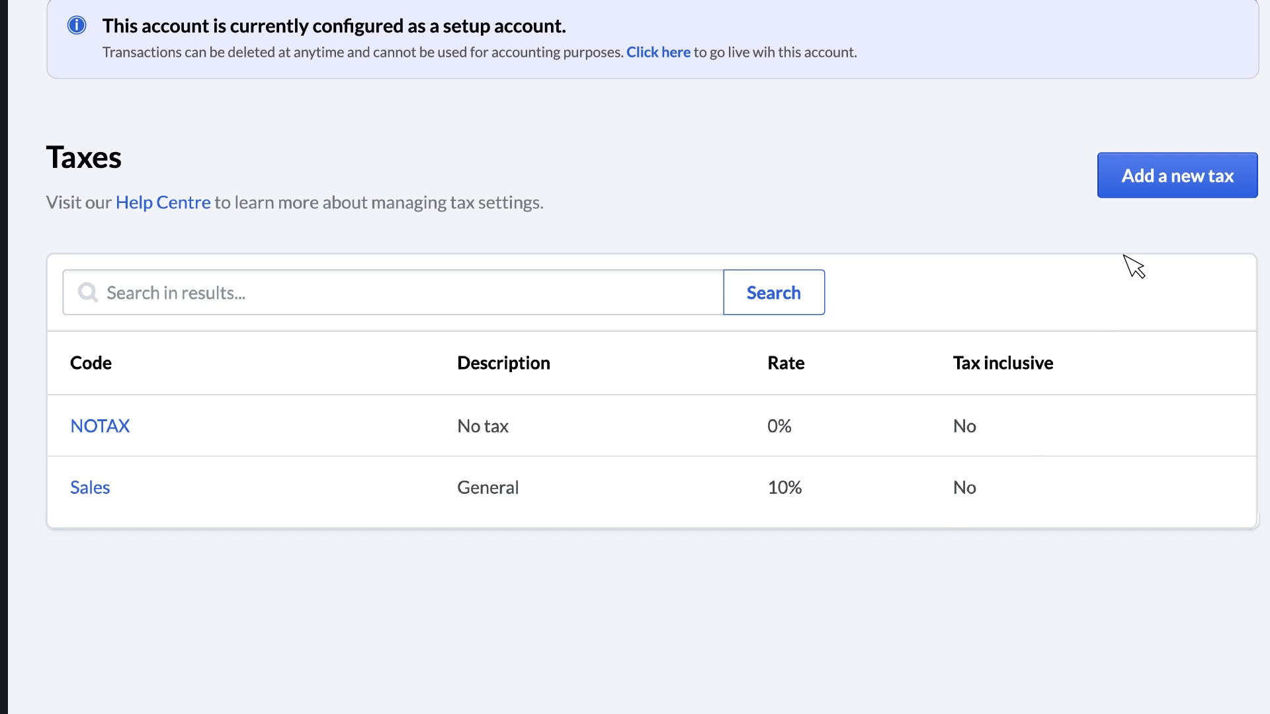
# Save another tax with code Alcoholic Drinks, description Alcohol and rate 5%.
pyautogui.click(1176, 174)
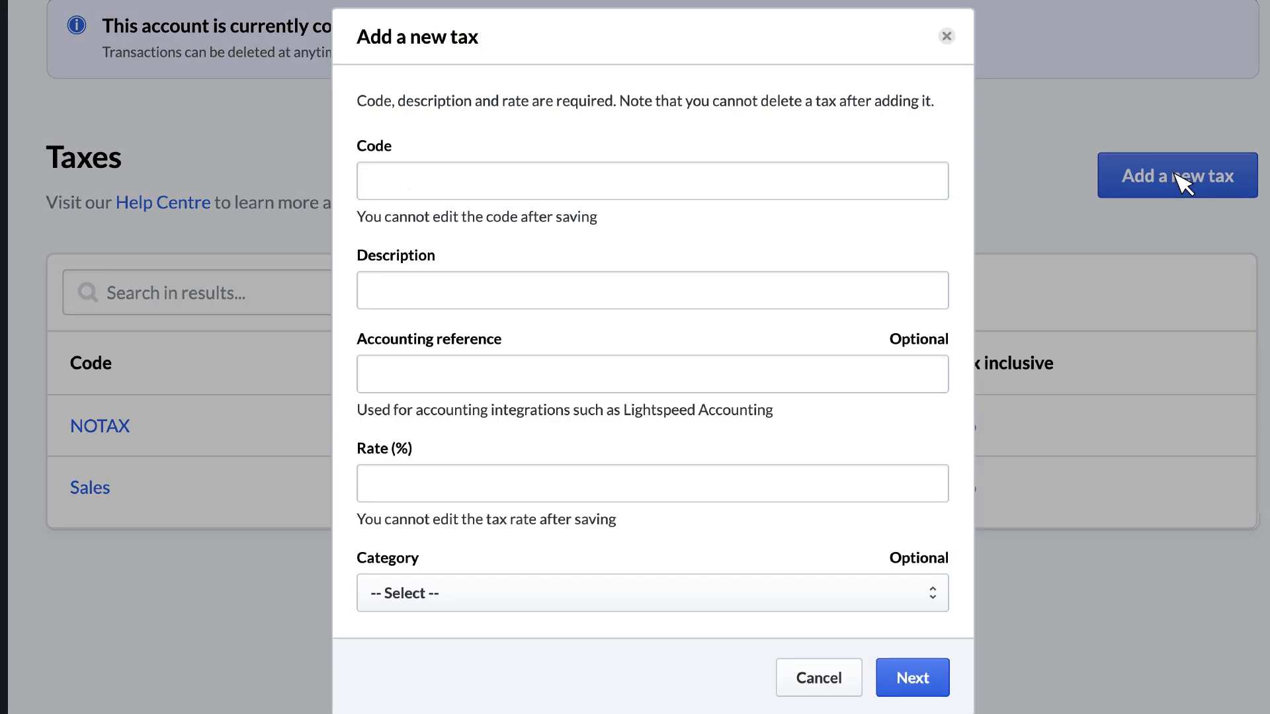
pyautogui.write('Alcoholic Drinks')
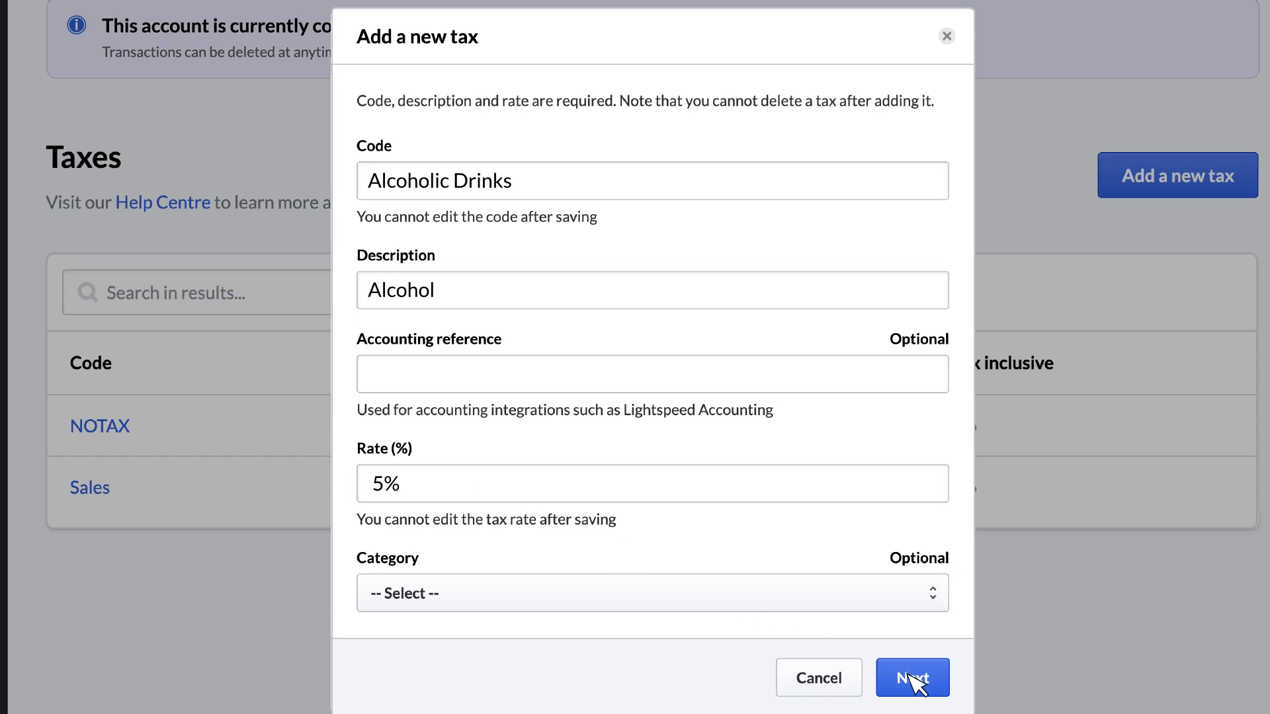
pyautogui.click(912, 677)
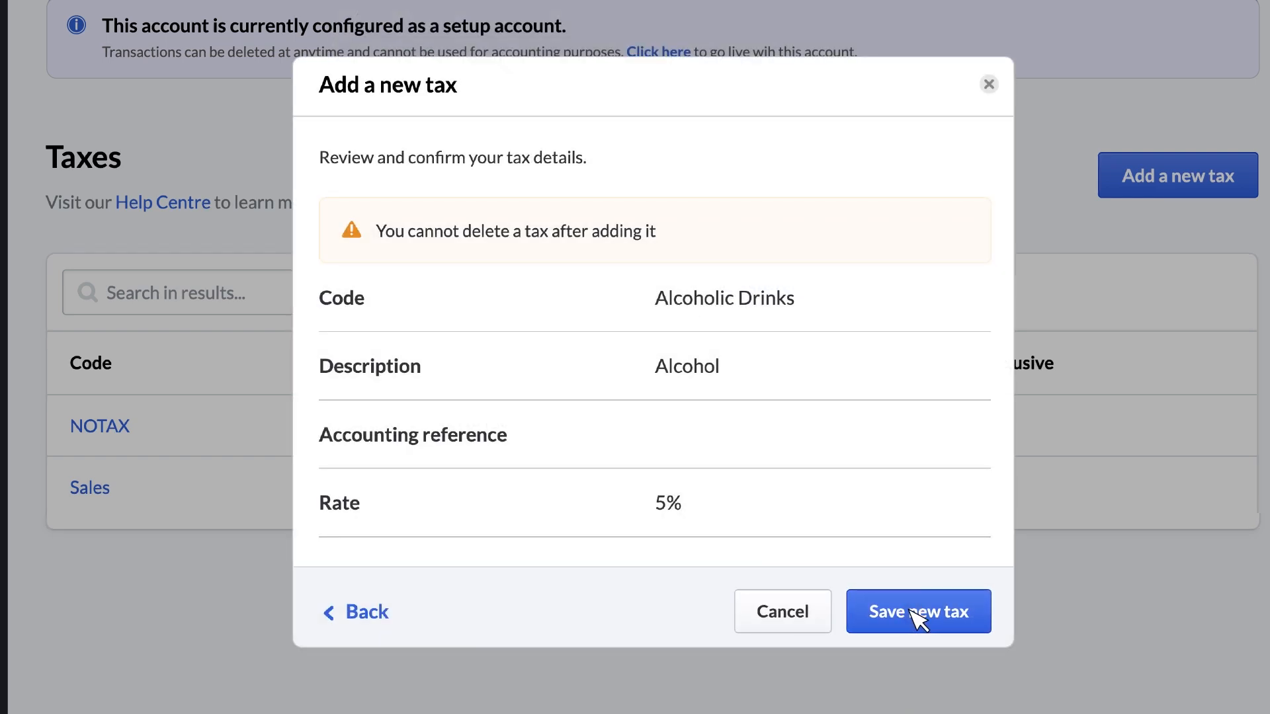
pyautogui.click(918, 611)
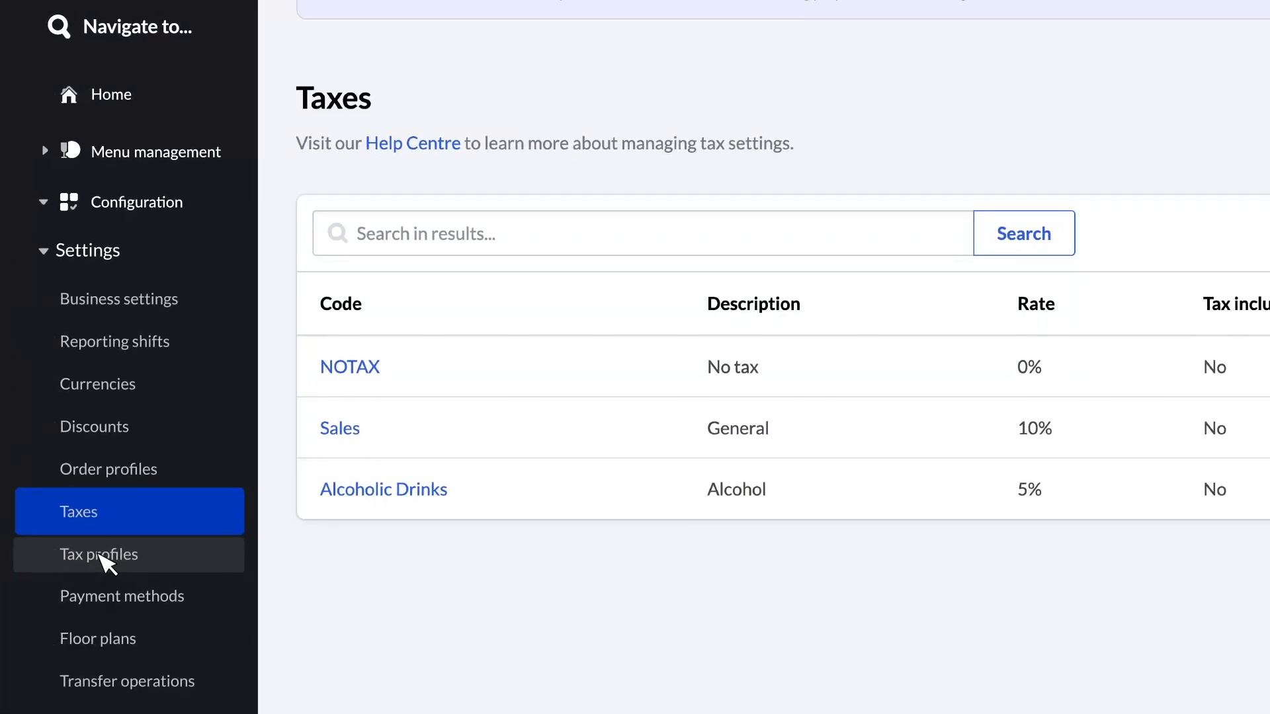
# Create a tax profile named Alcoholic Drinks described as 'Sales + Alcohol Tax'.
pyautogui.click(99, 555)
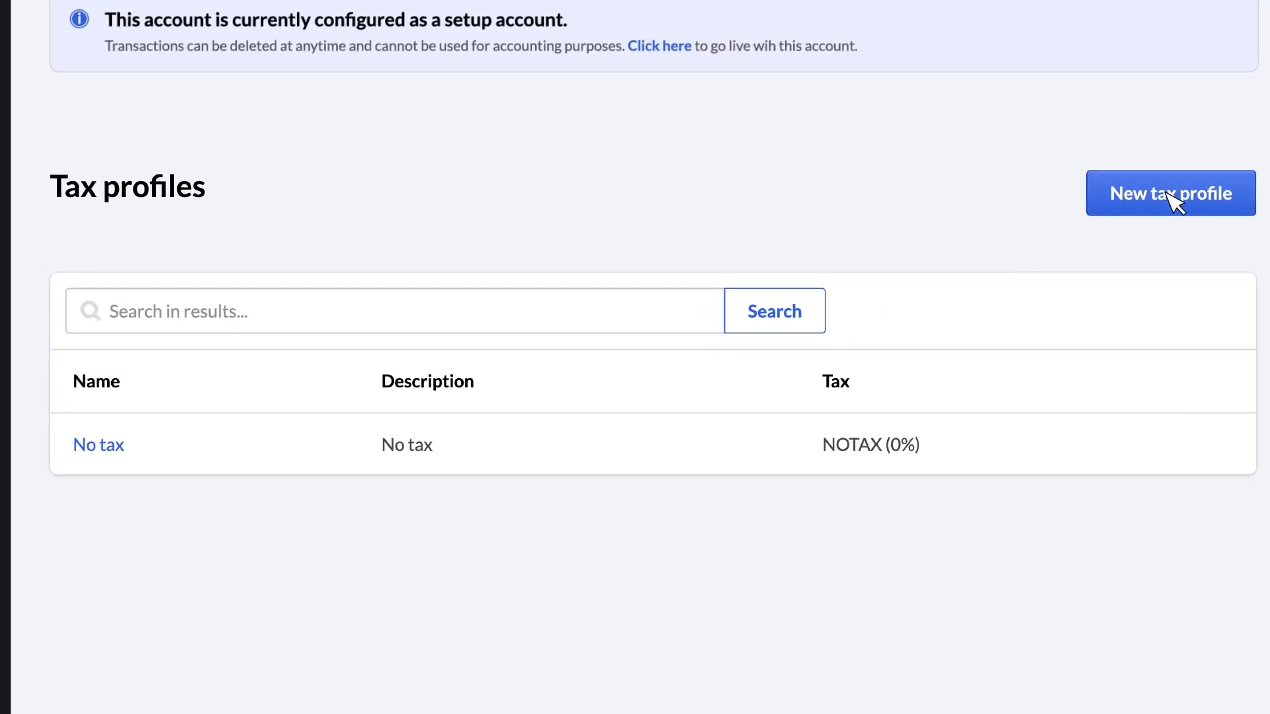
pyautogui.click(1169, 194)
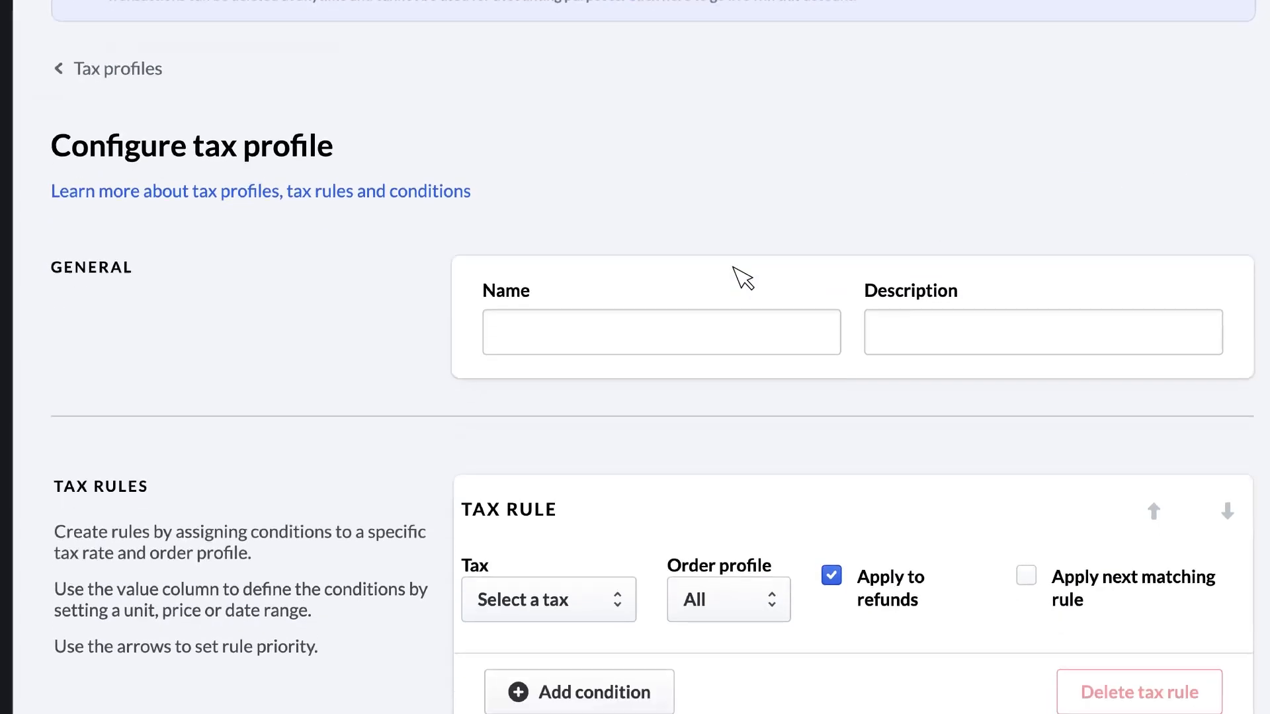
pyautogui.write('Alcoholic')
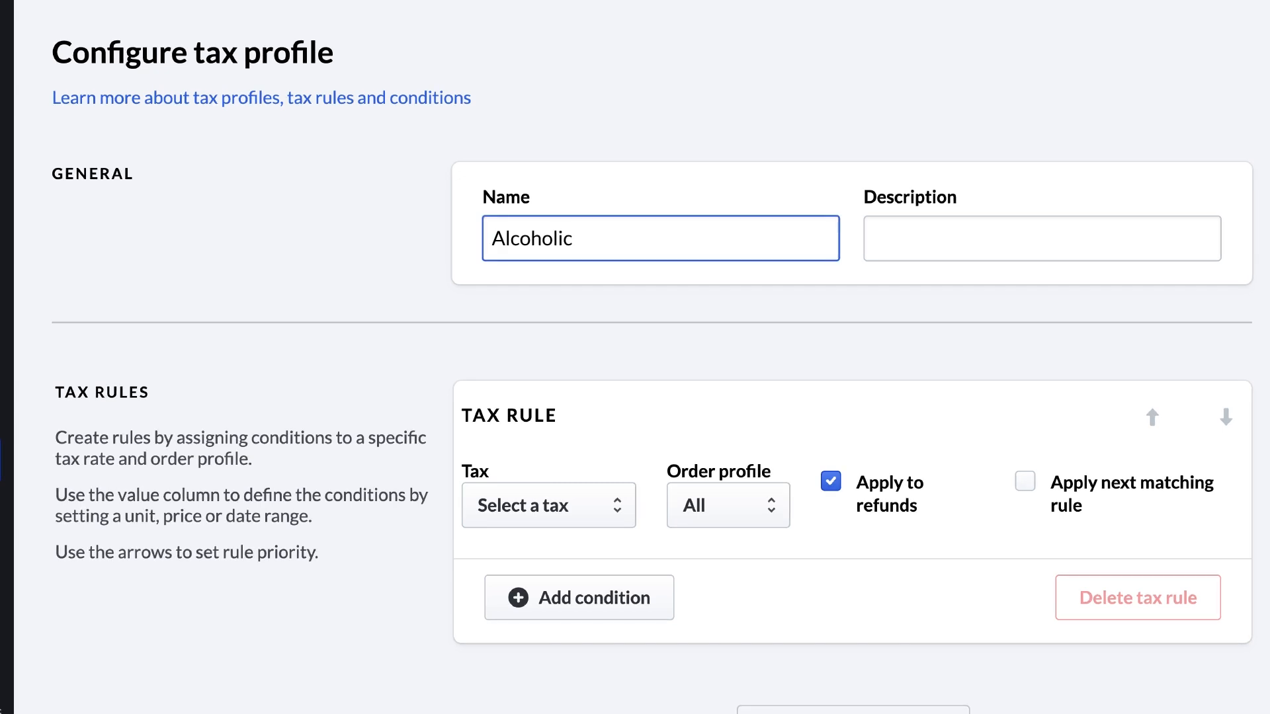
pyautogui.write('Drinks')
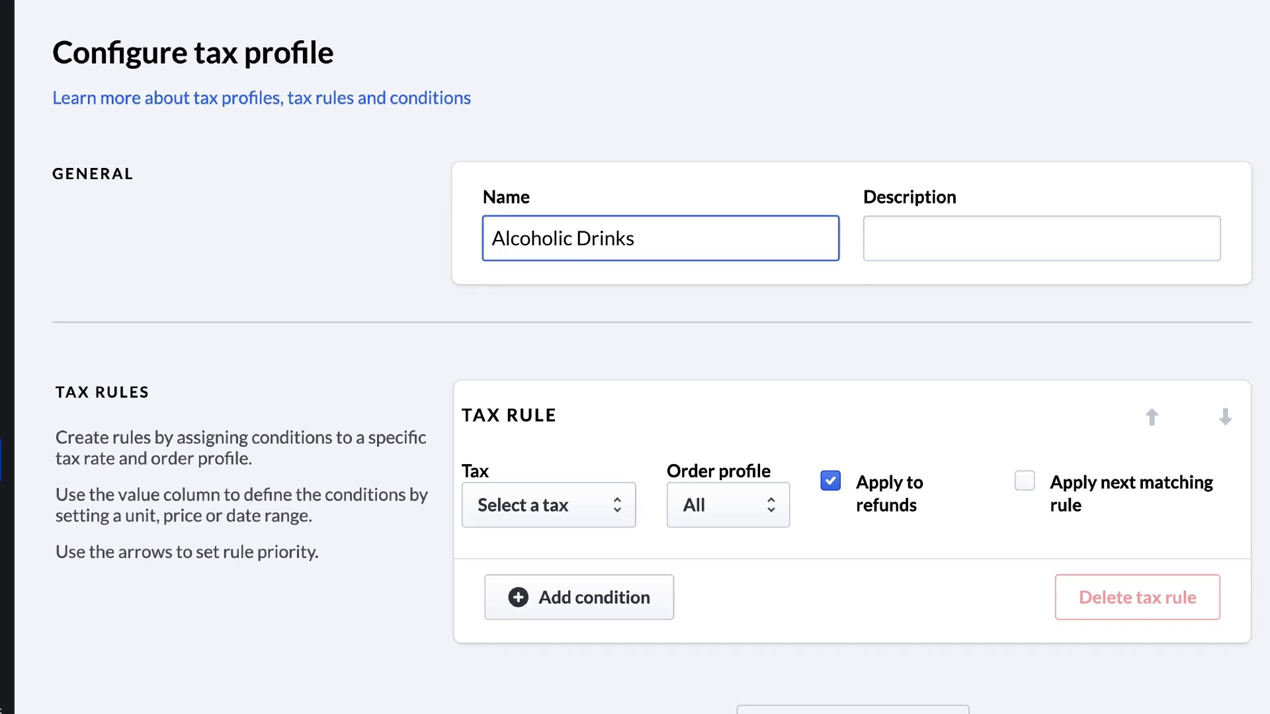
pyautogui.write('Sales + Alcohol Tax')
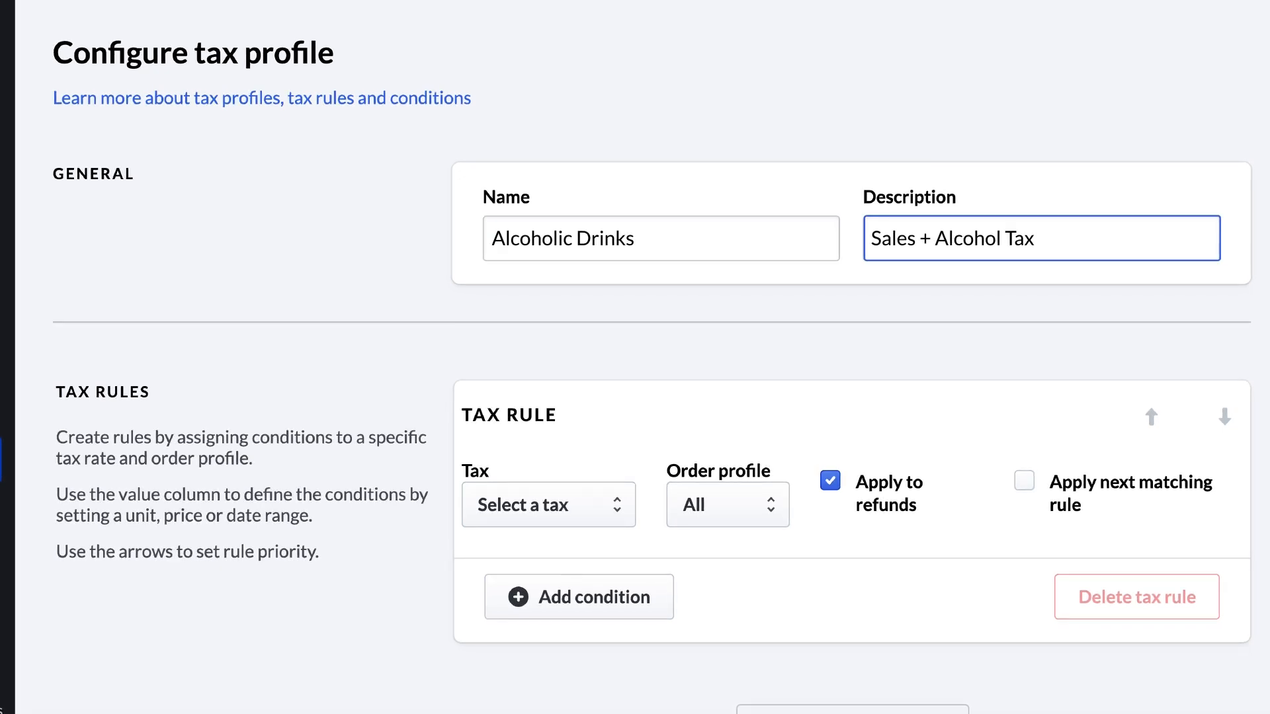
pyautogui.scroll(-3)
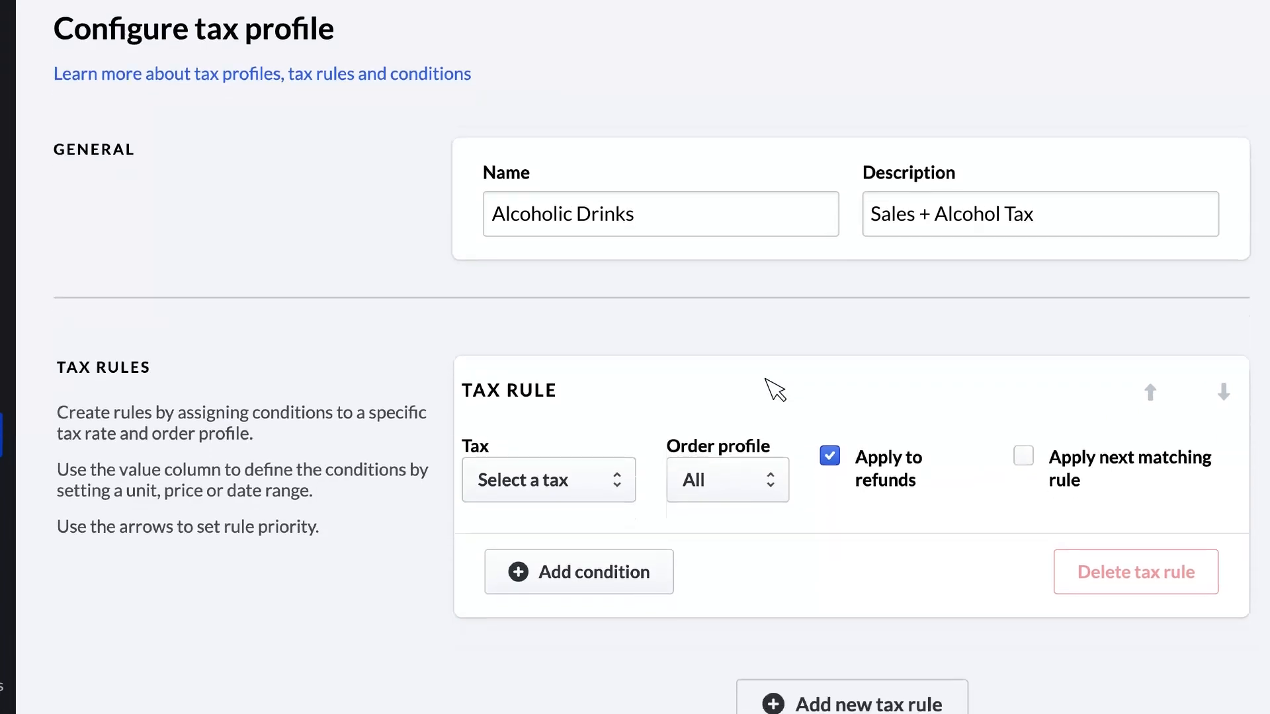
# Set the first tax rule to charge Sales tax on Dine-in orders, adding no extra condition.
pyautogui.click(548, 479)
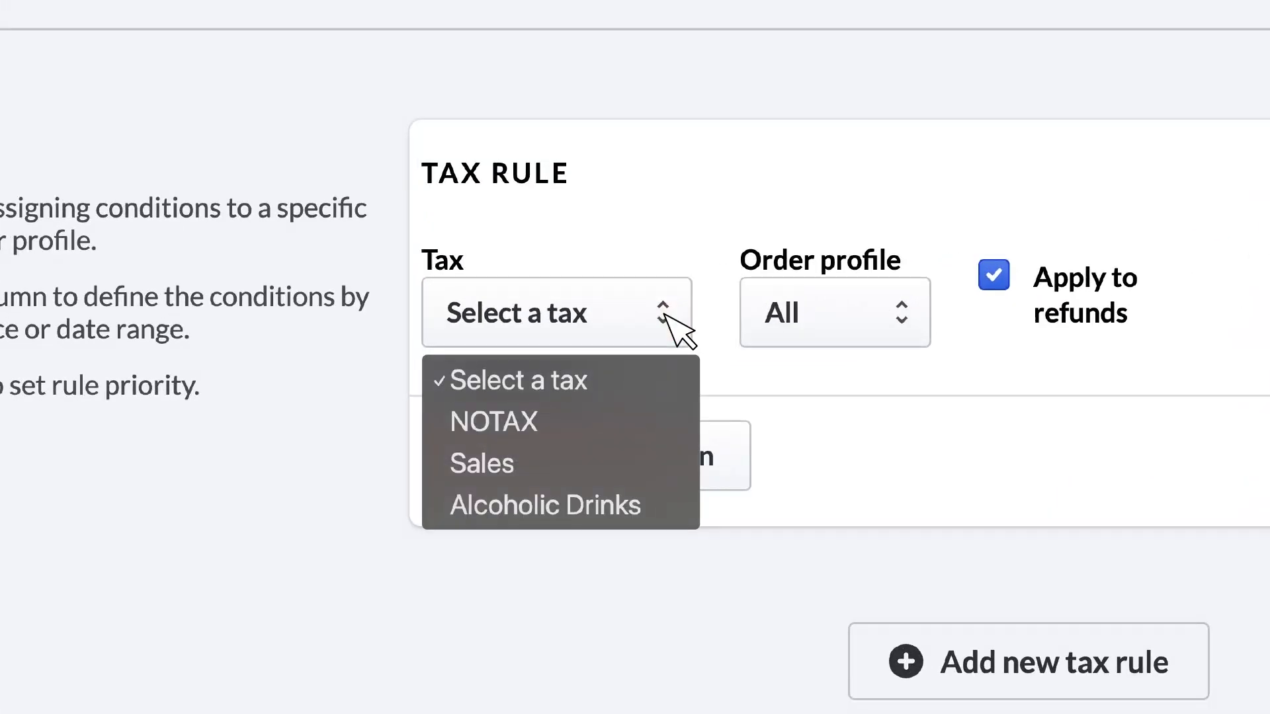
pyautogui.moveTo(479, 463)
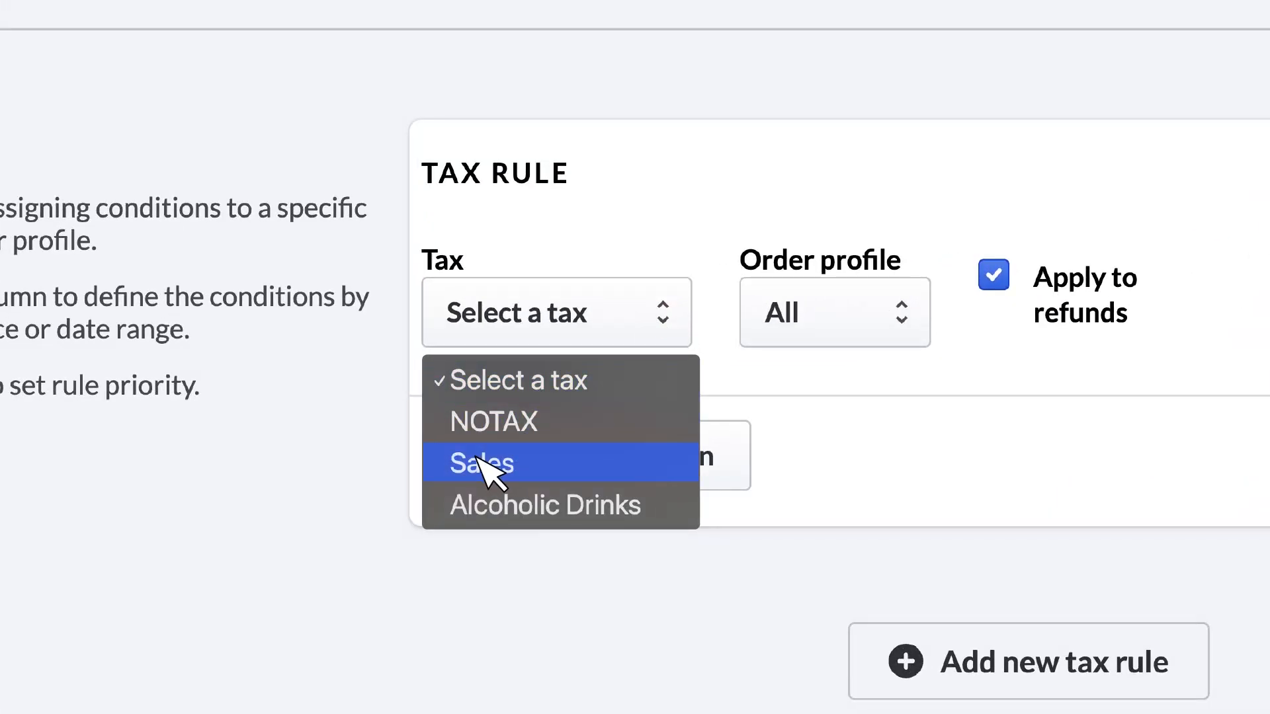
pyautogui.click(479, 463)
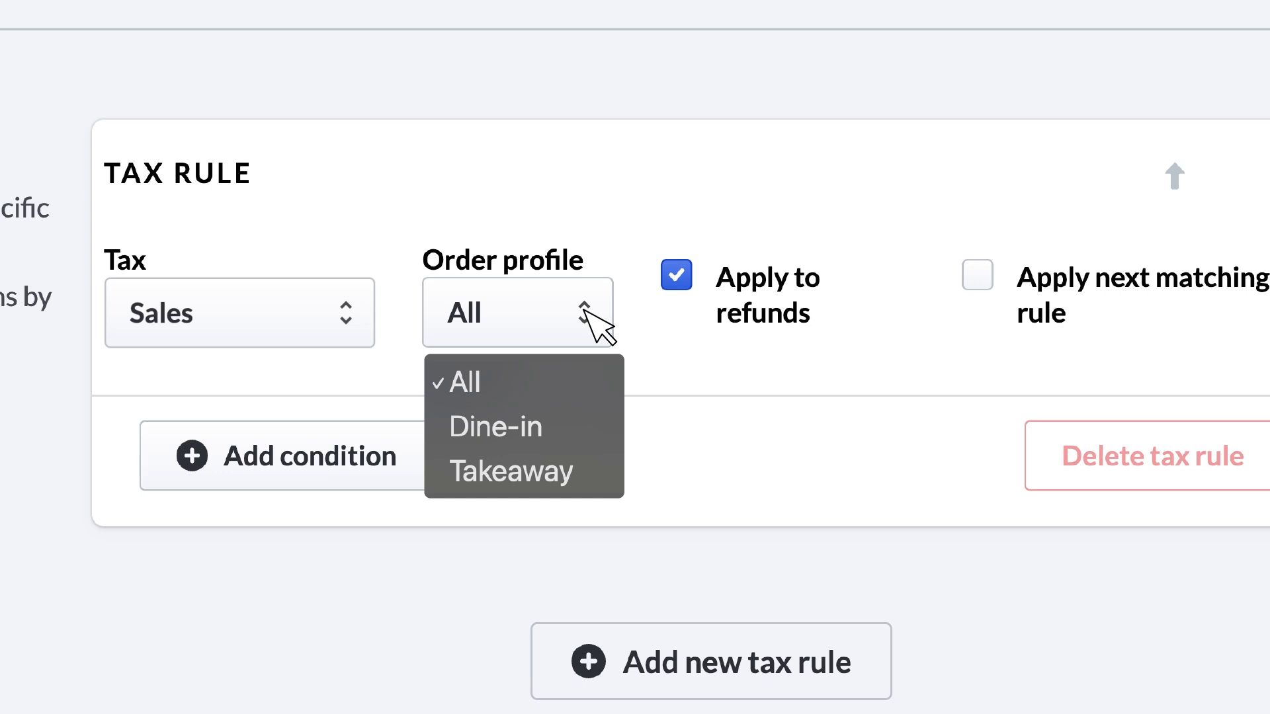
pyautogui.moveTo(499, 425)
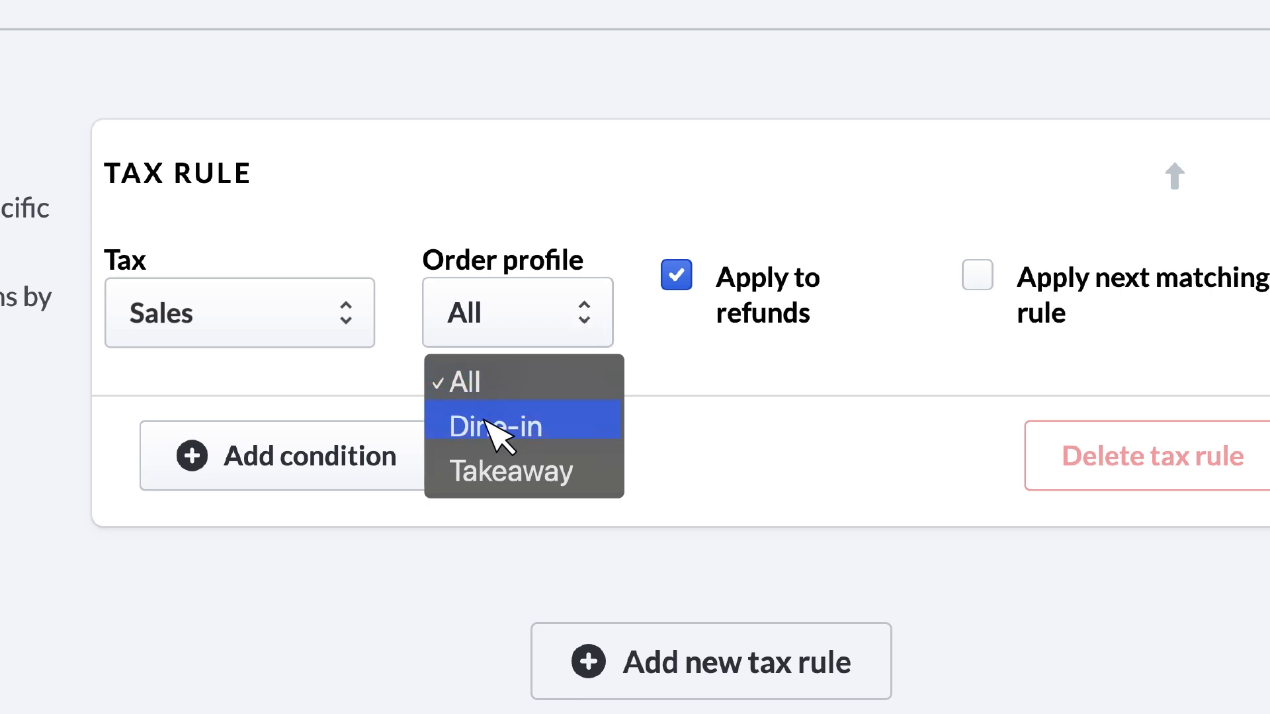
pyautogui.click(494, 426)
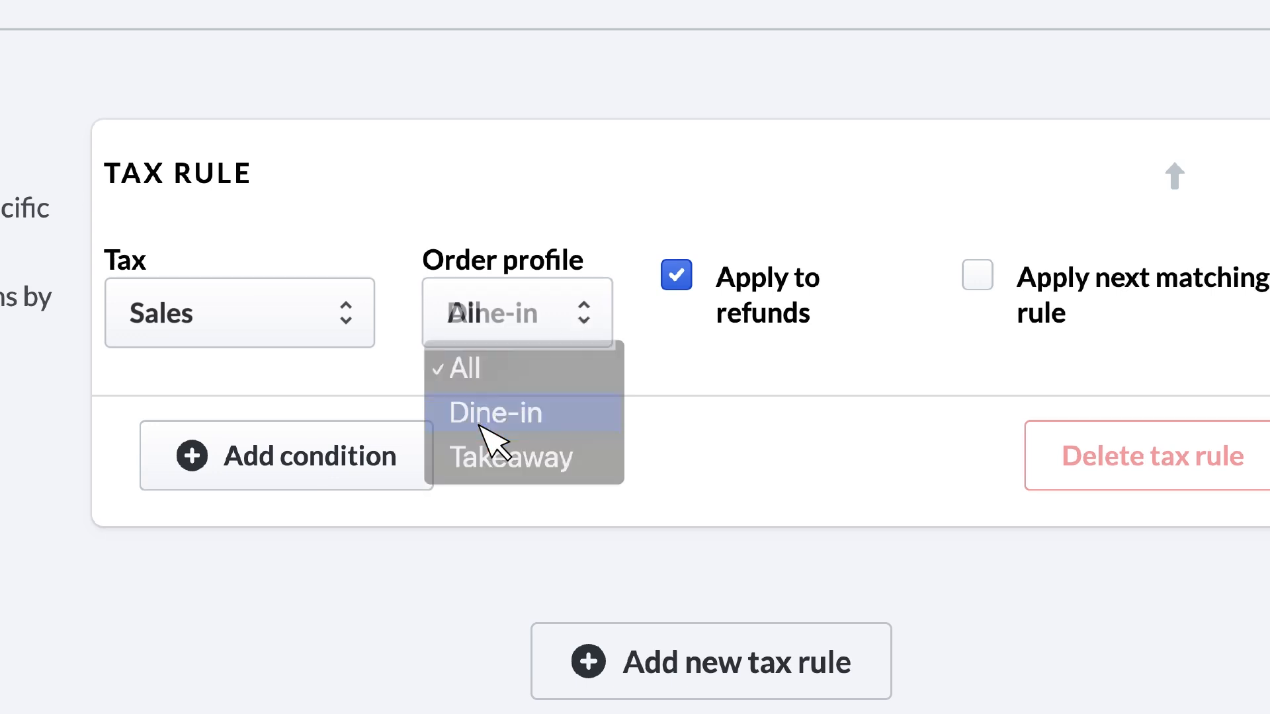
pyautogui.click(495, 413)
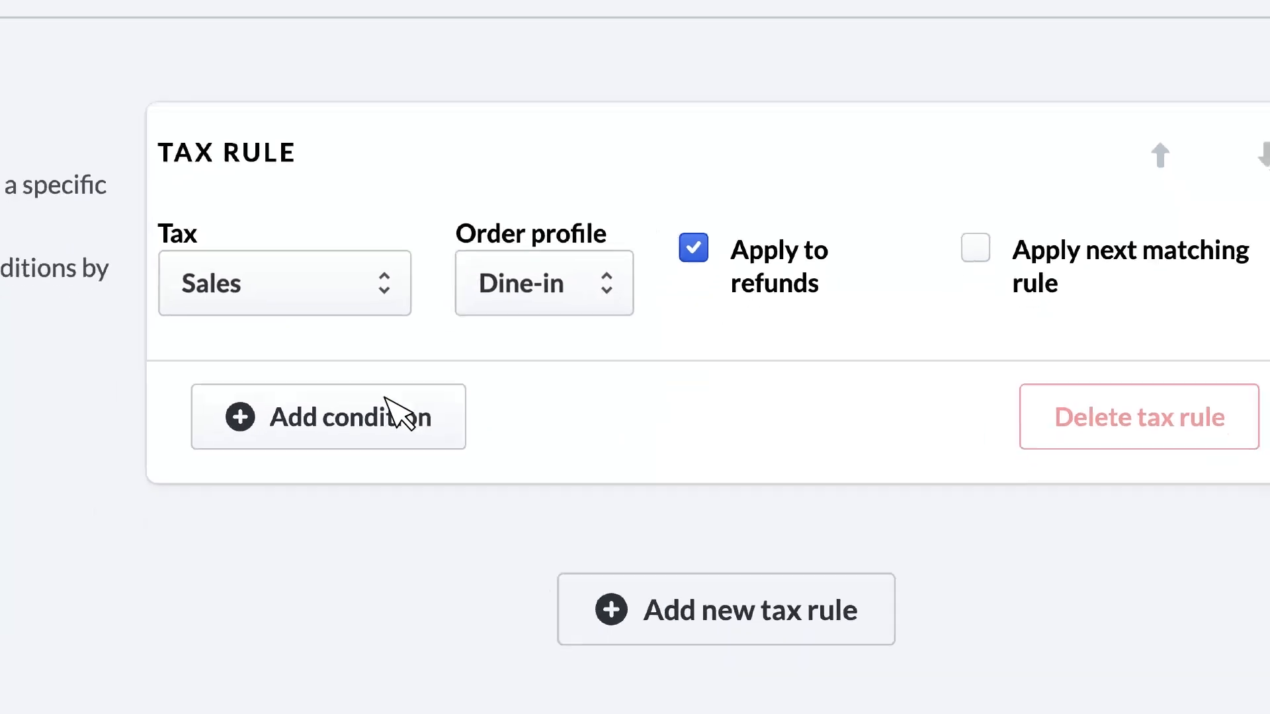
pyautogui.click(328, 416)
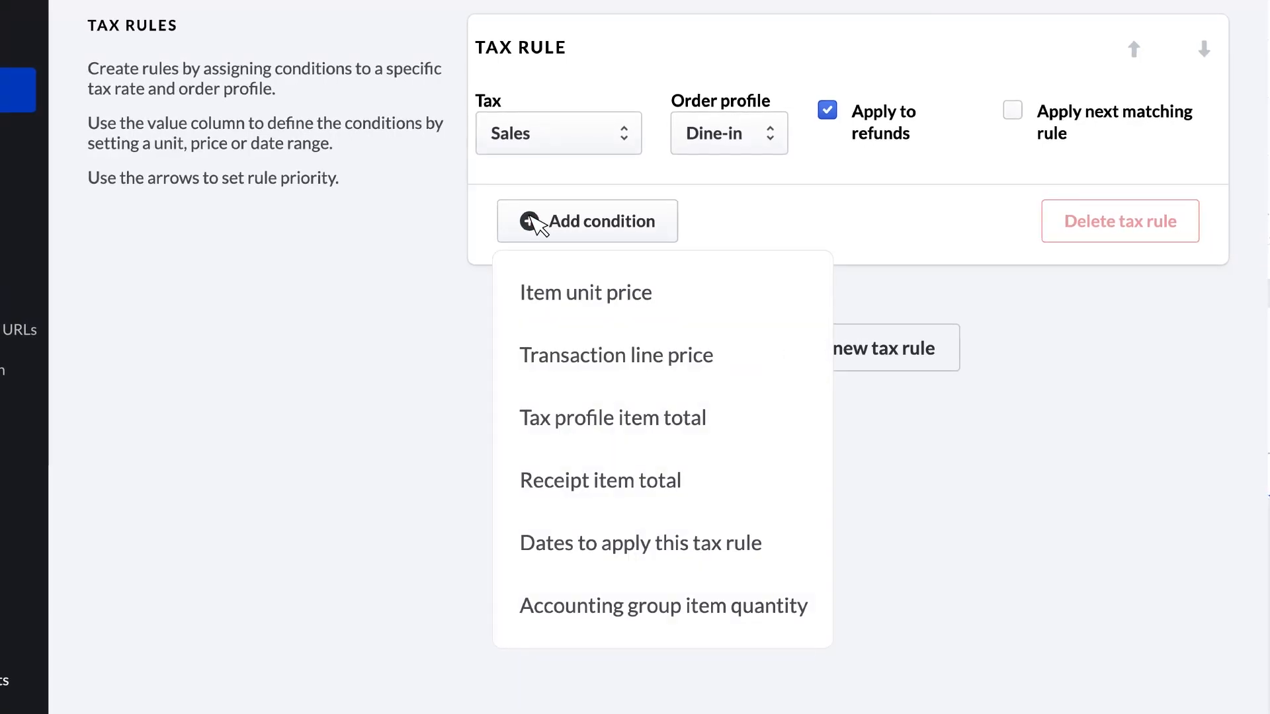
pyautogui.moveTo(565, 483)
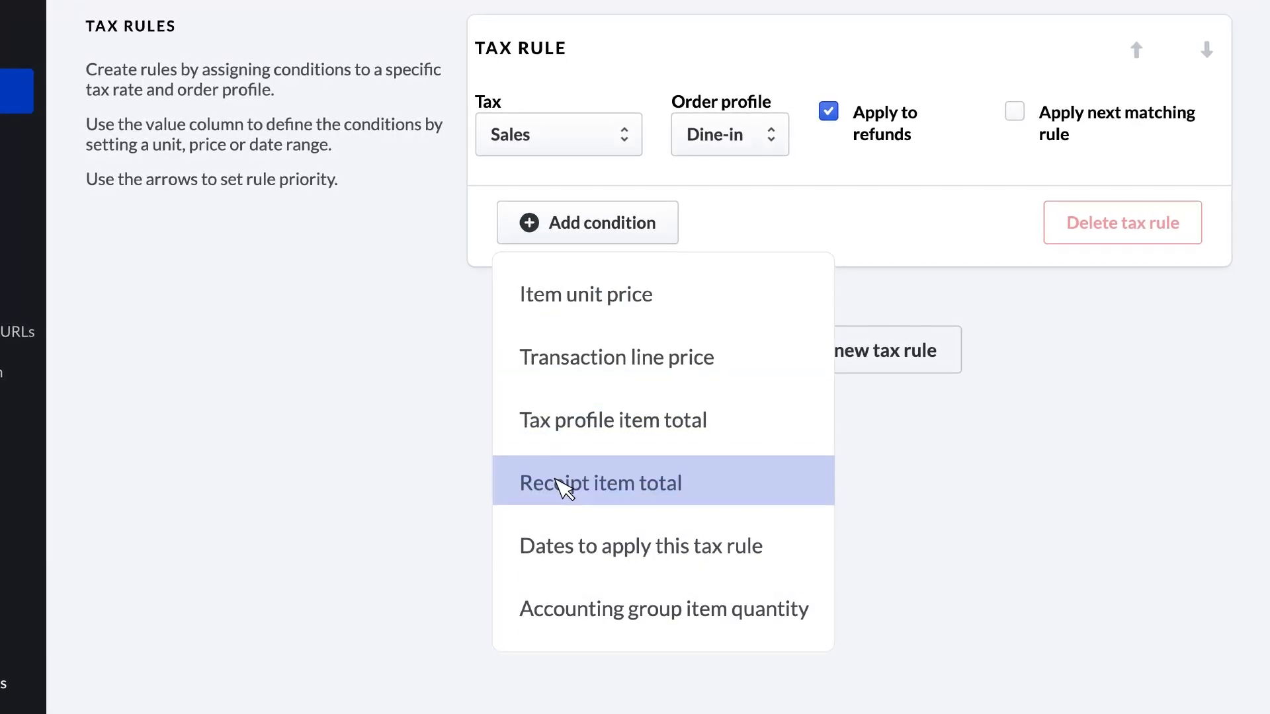
pyautogui.moveTo(564, 558)
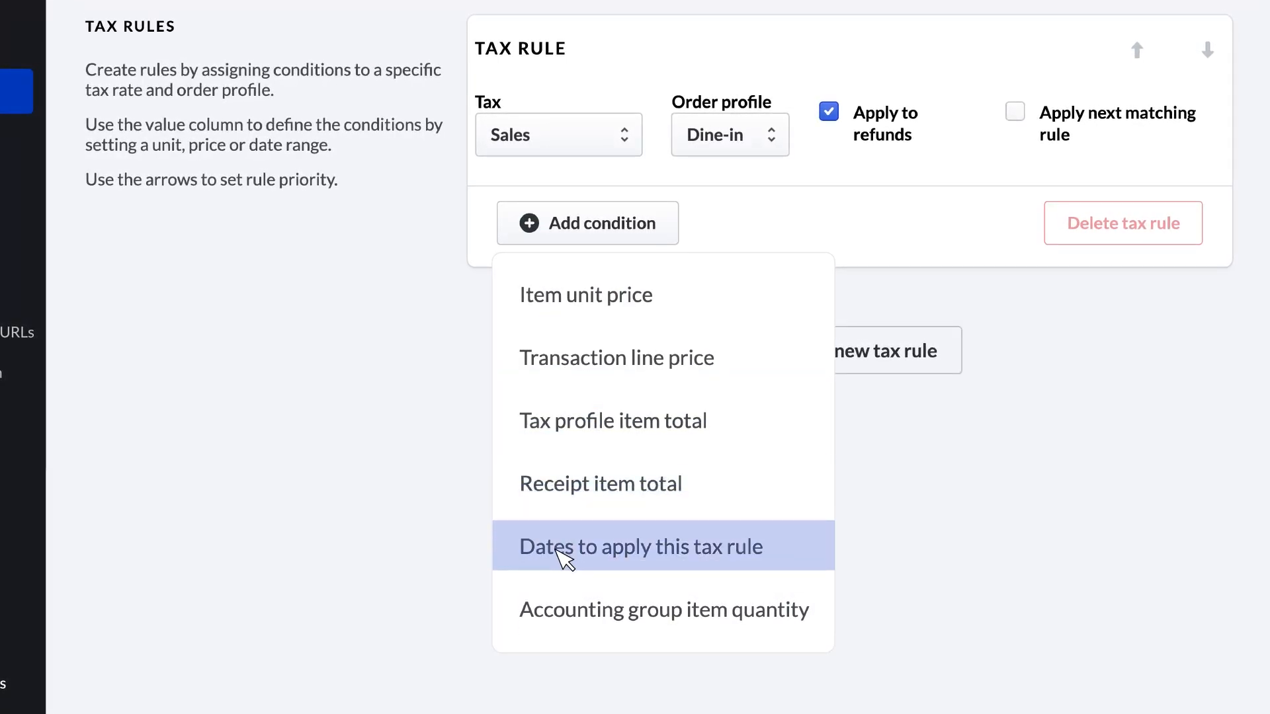
pyautogui.moveTo(563, 622)
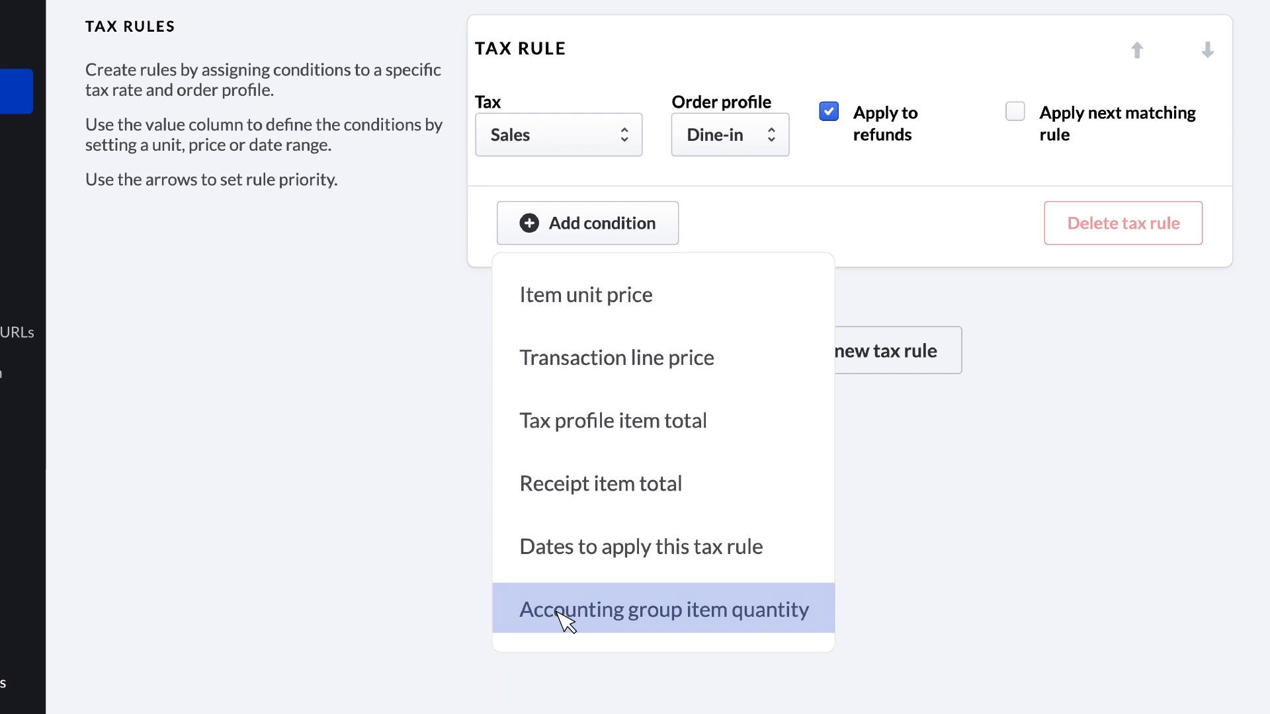
pyautogui.click(662, 608)
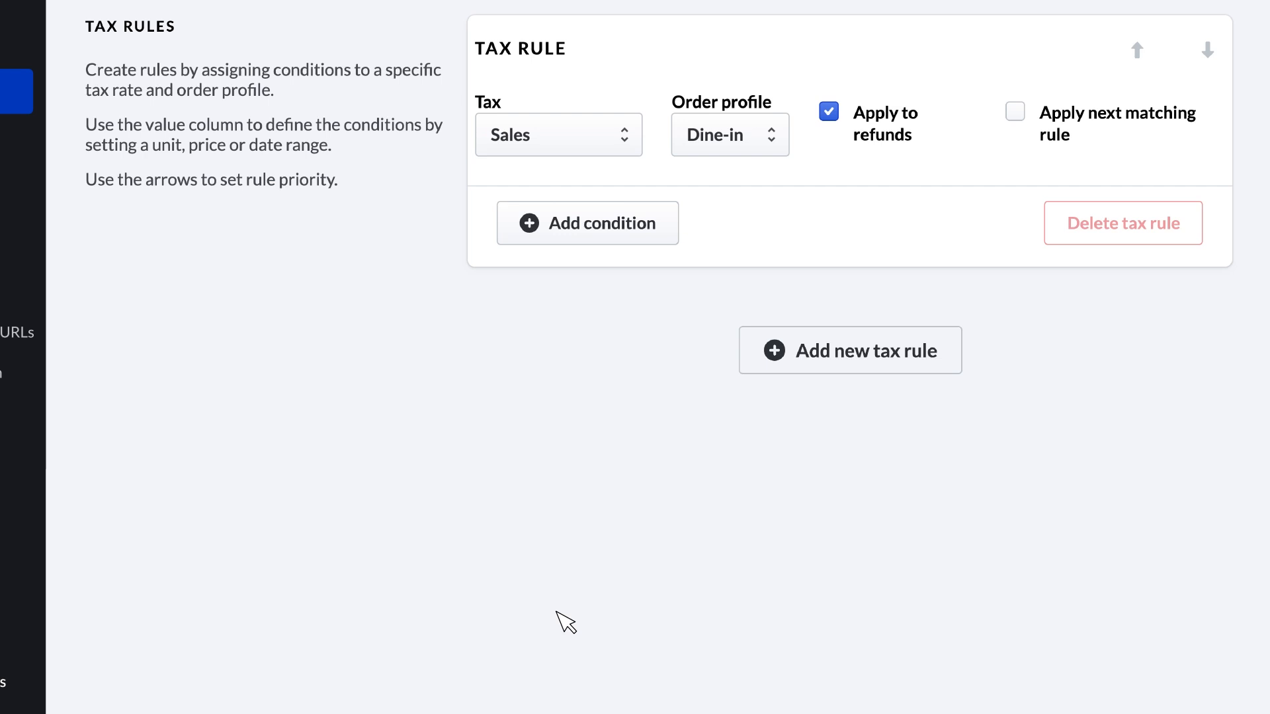
# Add a second Dine-in rule charging Alcoholic Drinks tax, let the Sales rule apply the next matching rule, and save.
pyautogui.click(849, 350)
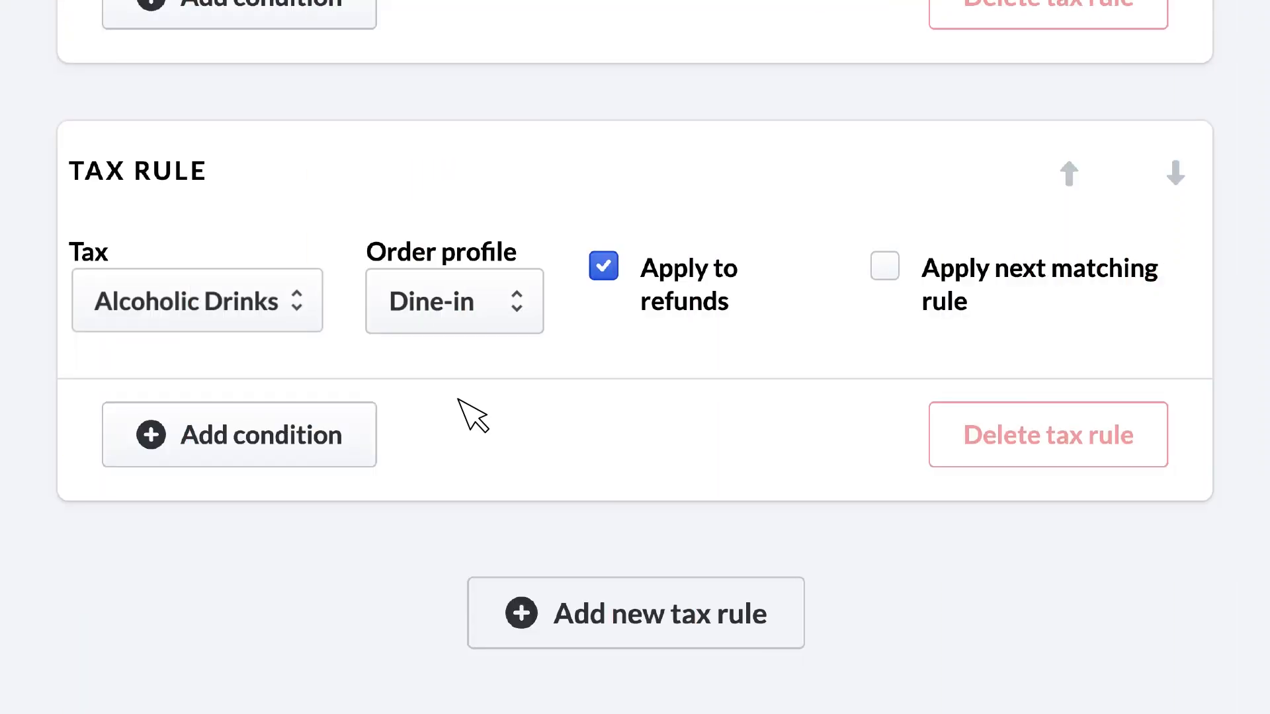
pyautogui.click(635, 613)
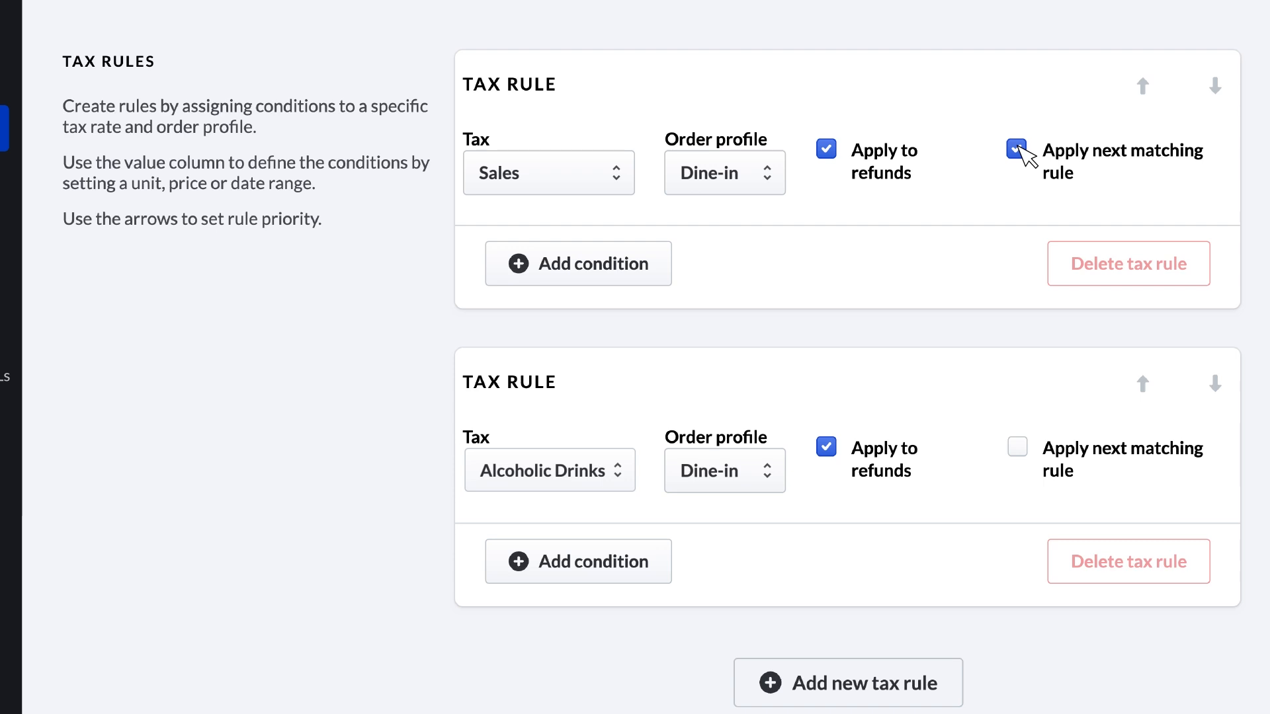
pyautogui.scroll(3)
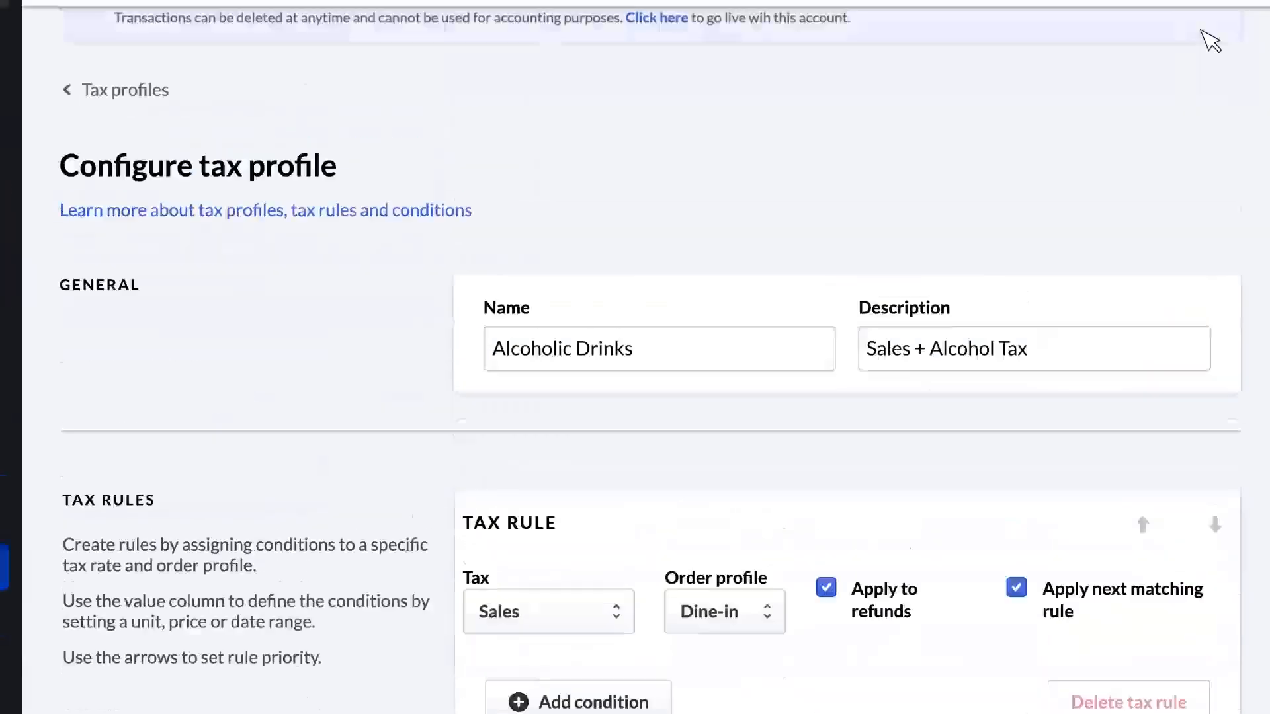
pyautogui.click(125, 90)
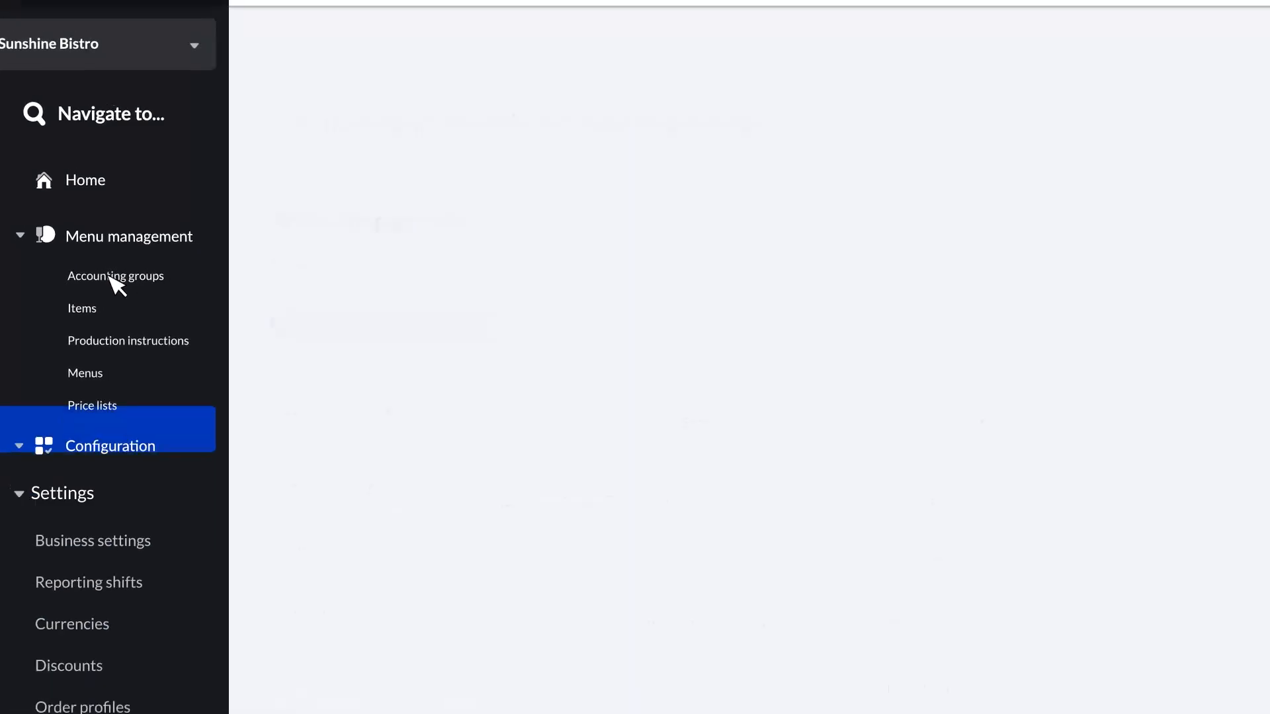
# Assign the Alcoholic Drinks tax profile to the Bar accounting group and save.
pyautogui.click(116, 275)
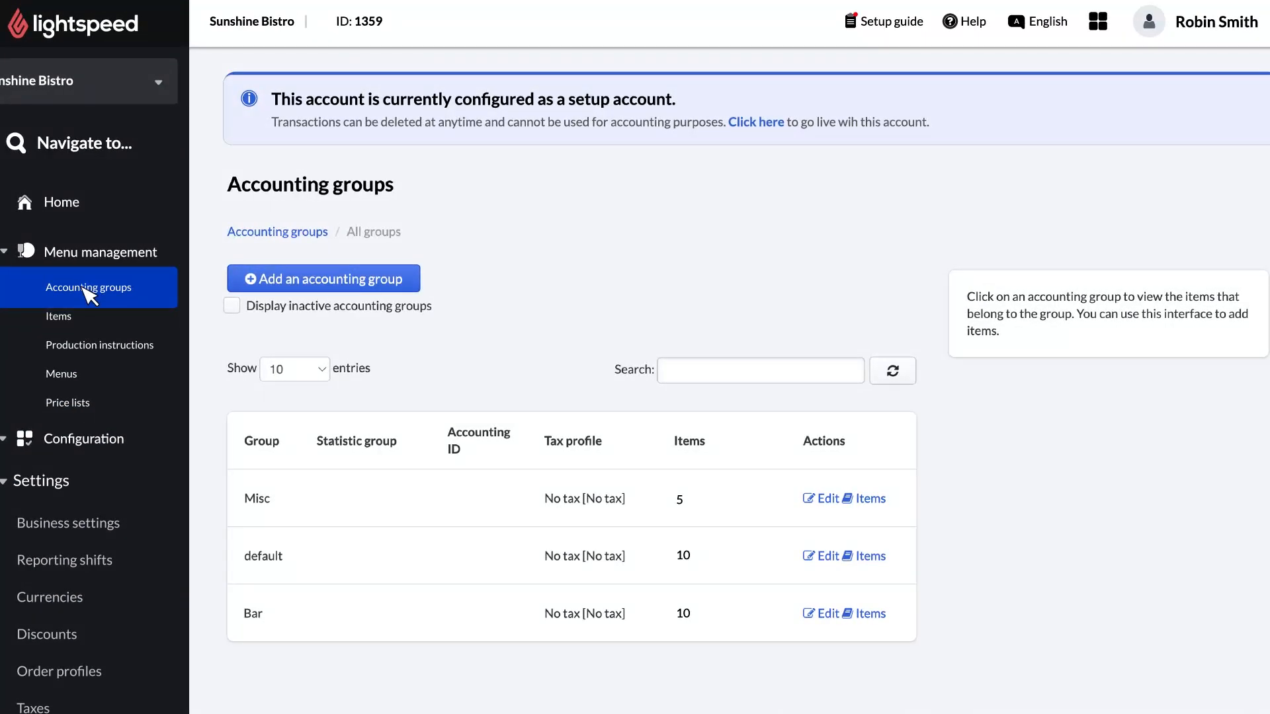
pyautogui.scroll(-3)
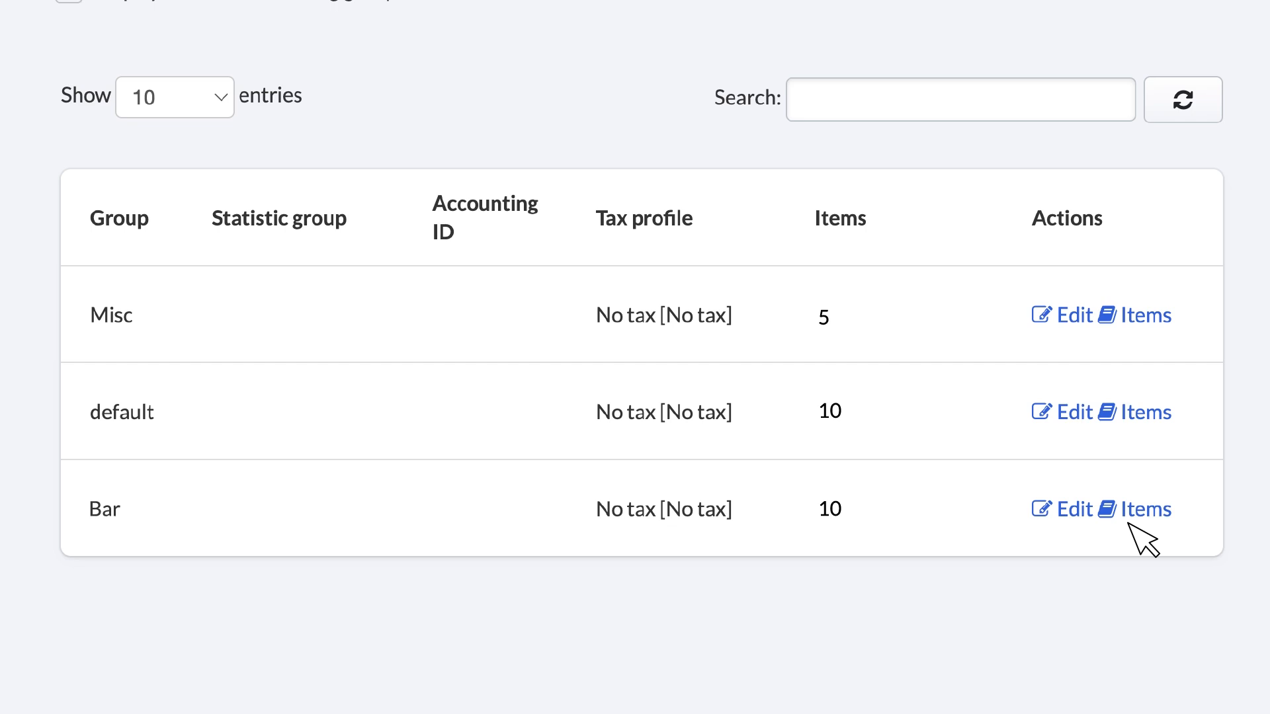
pyautogui.moveTo(1076, 522)
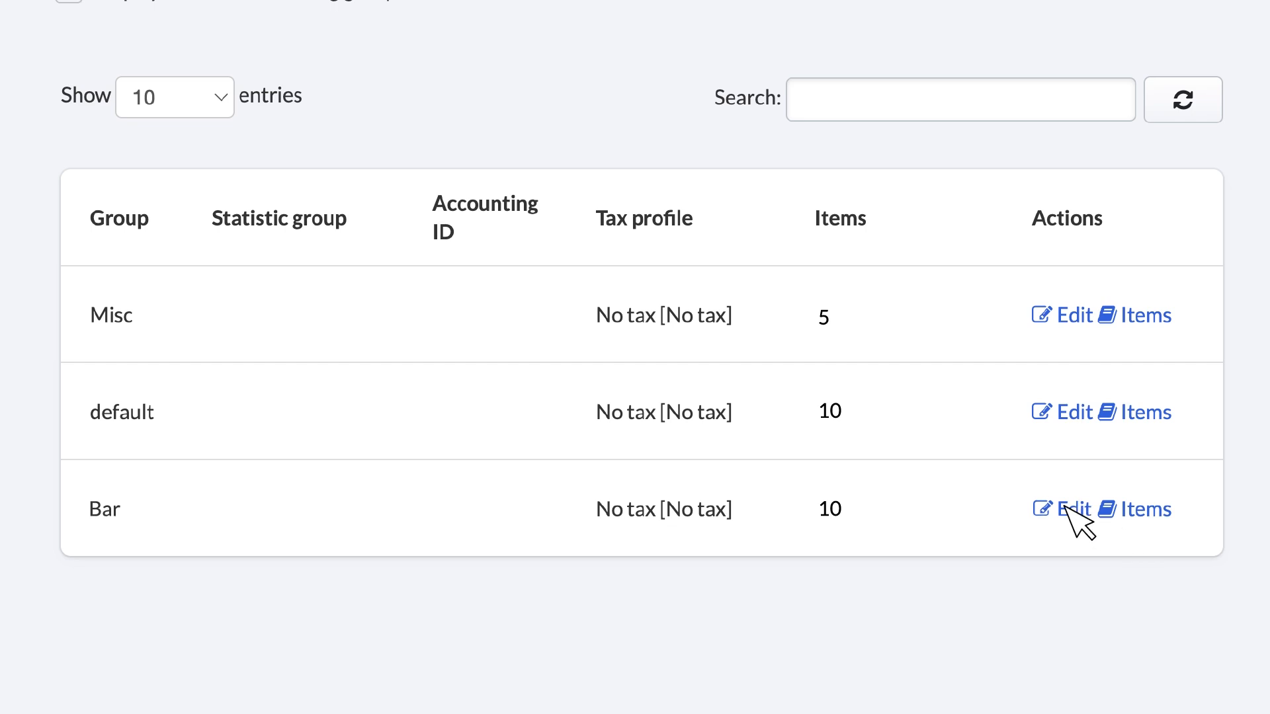
pyautogui.click(1072, 508)
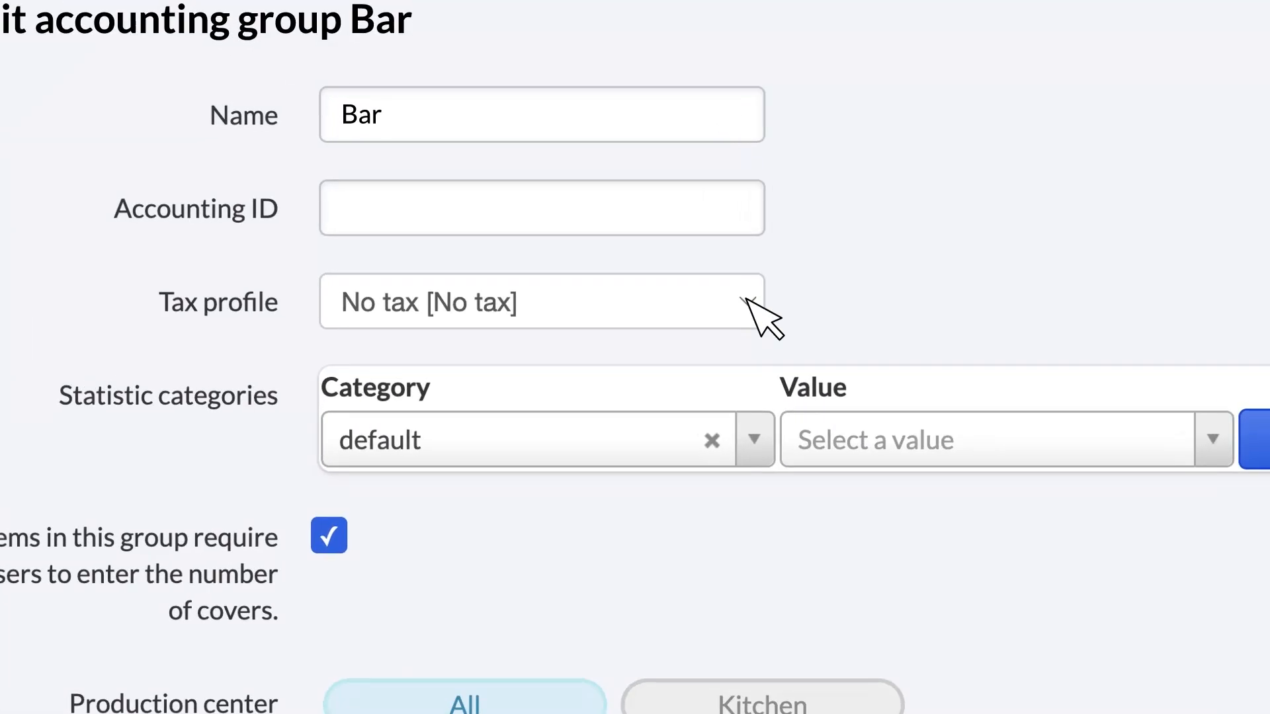
pyautogui.click(540, 301)
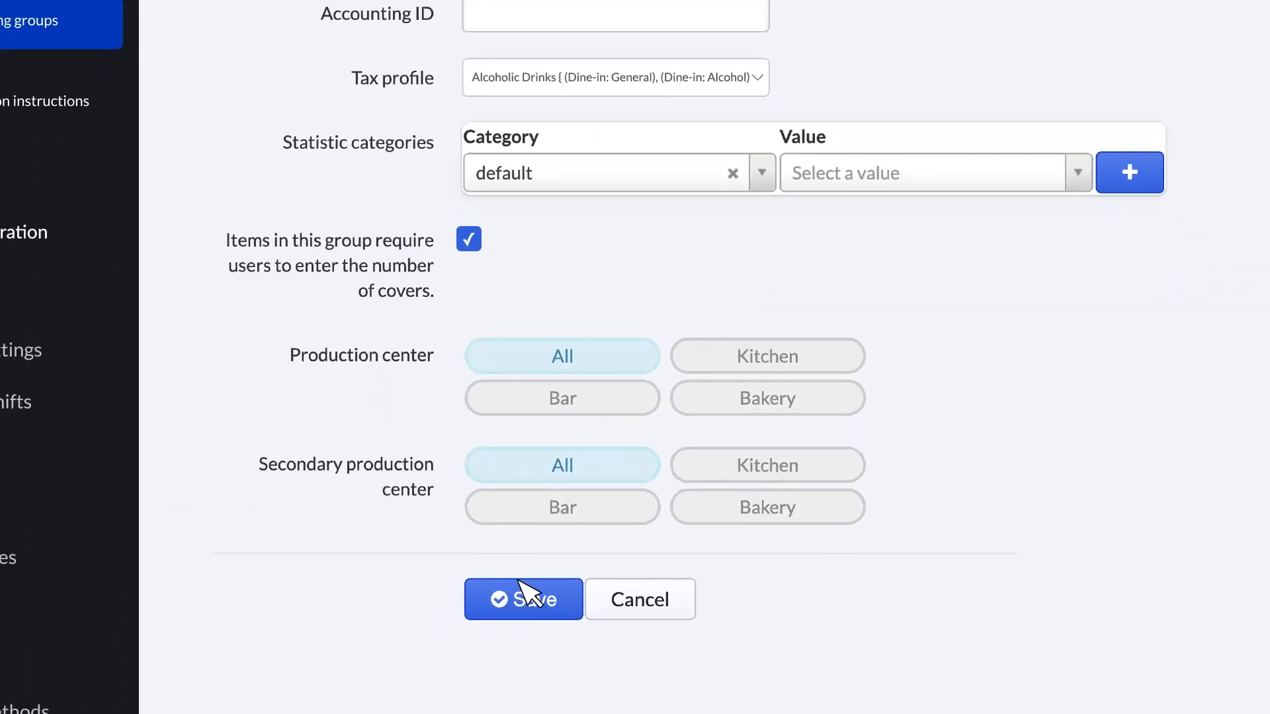
pyautogui.click(524, 600)
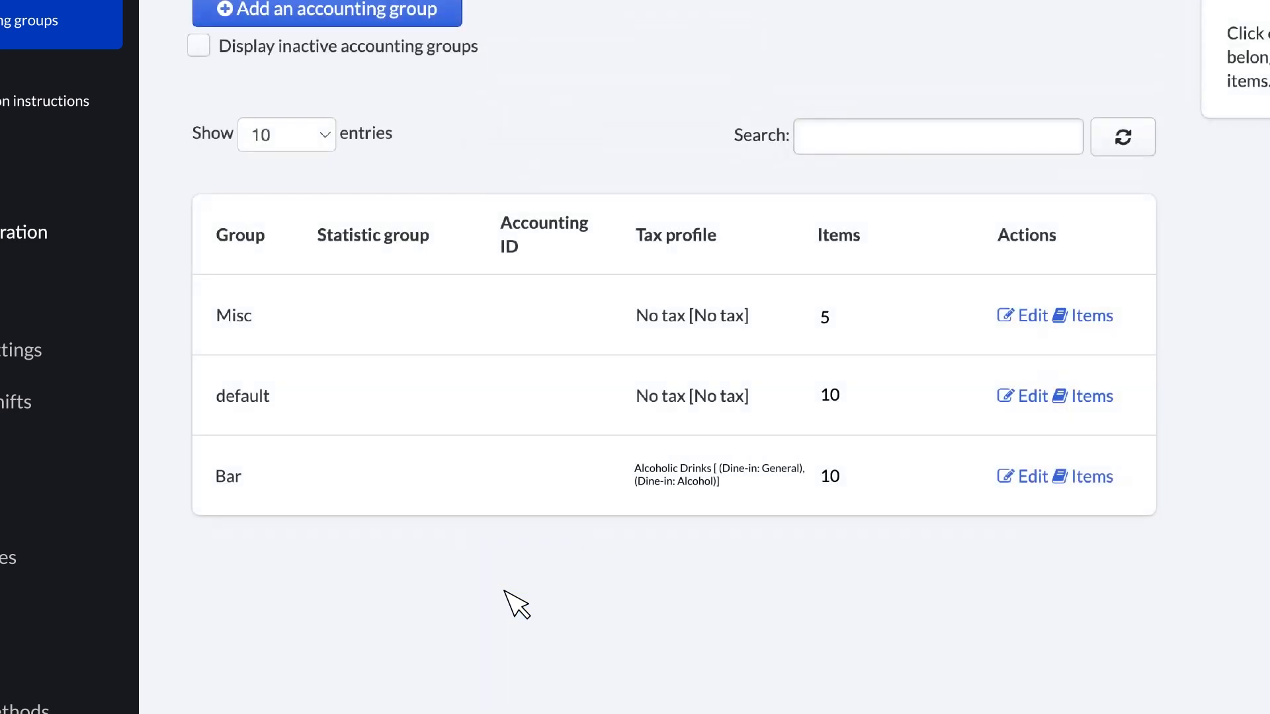